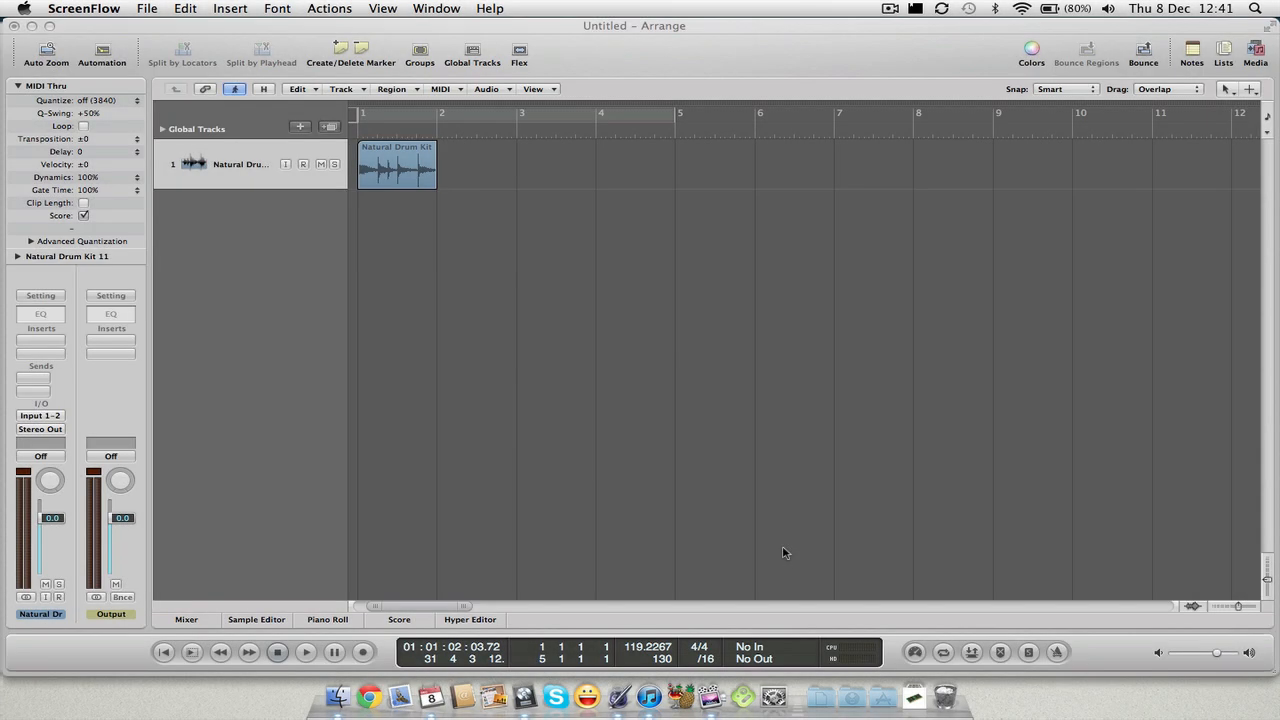
mouse_move(1222, 690)
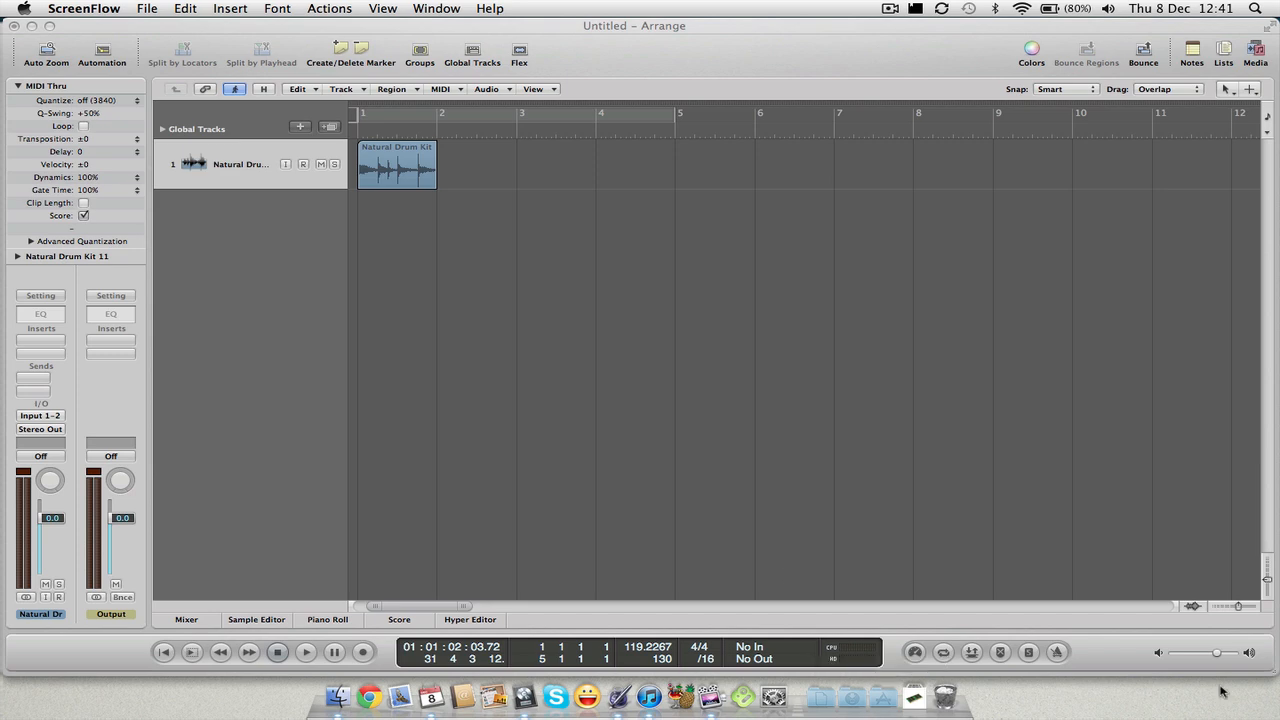
mouse_move(1244, 618)
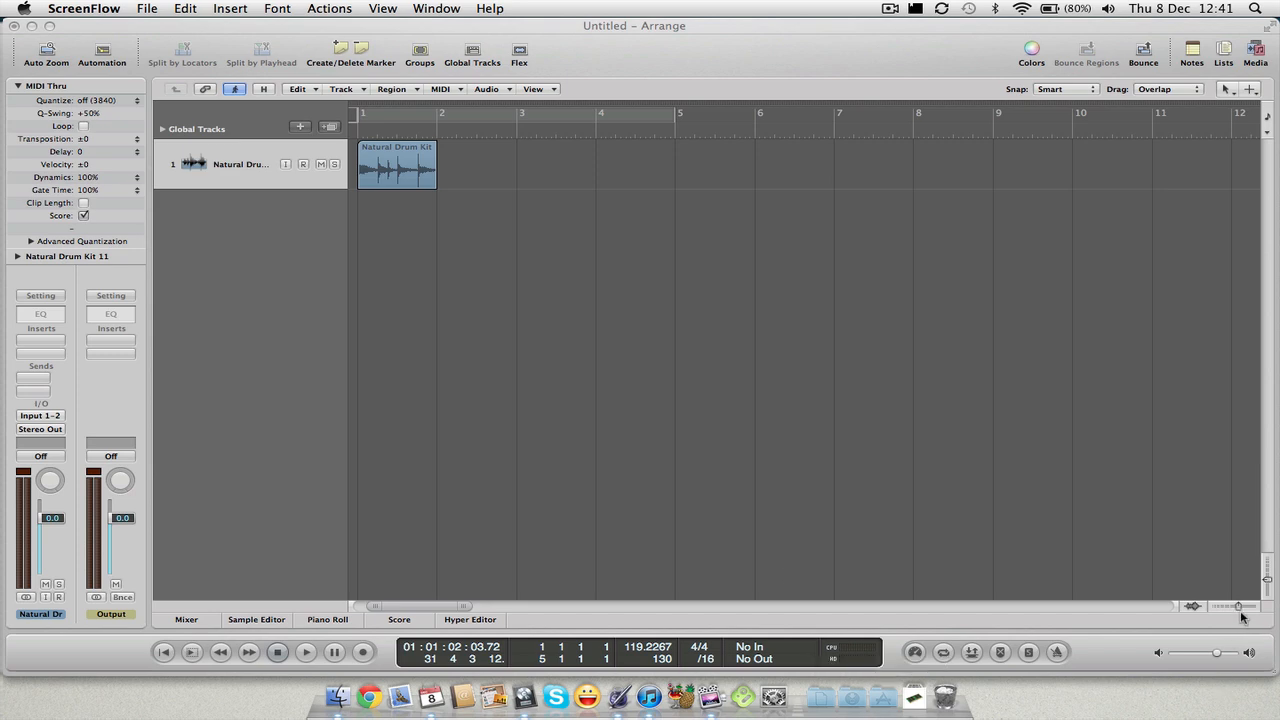
mouse_move(1242, 616)
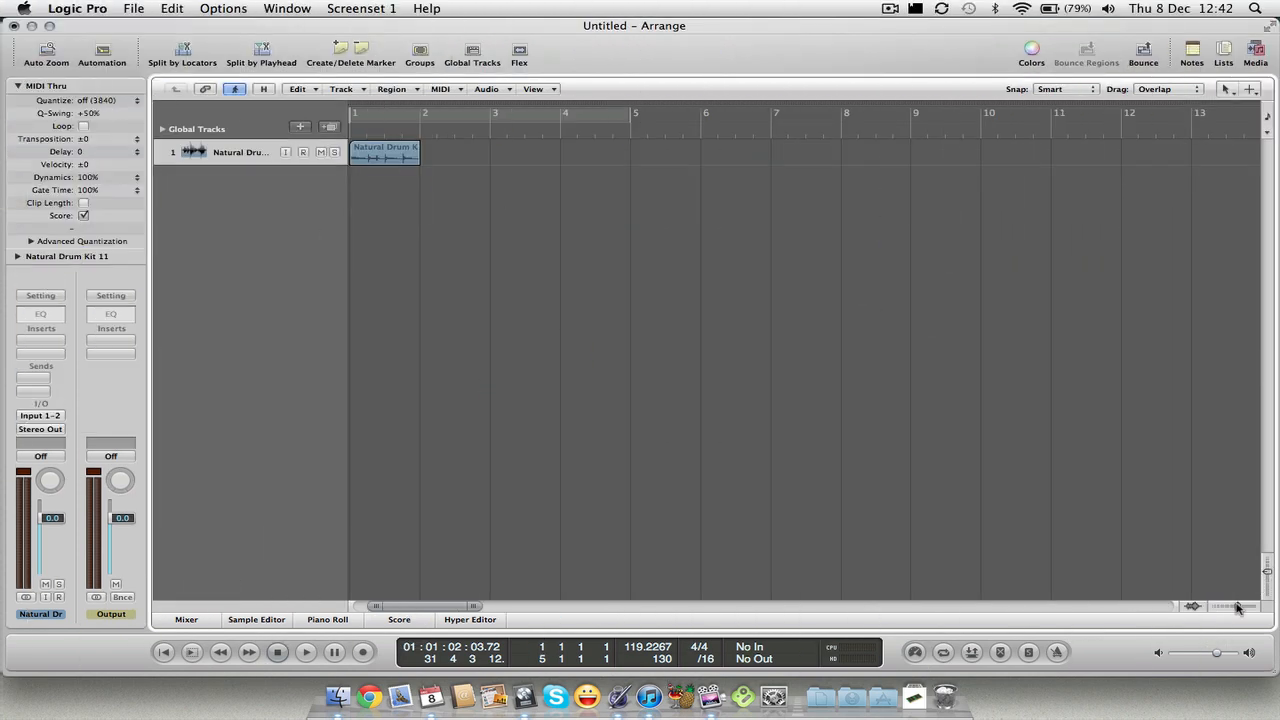
mouse_move(1240, 612)
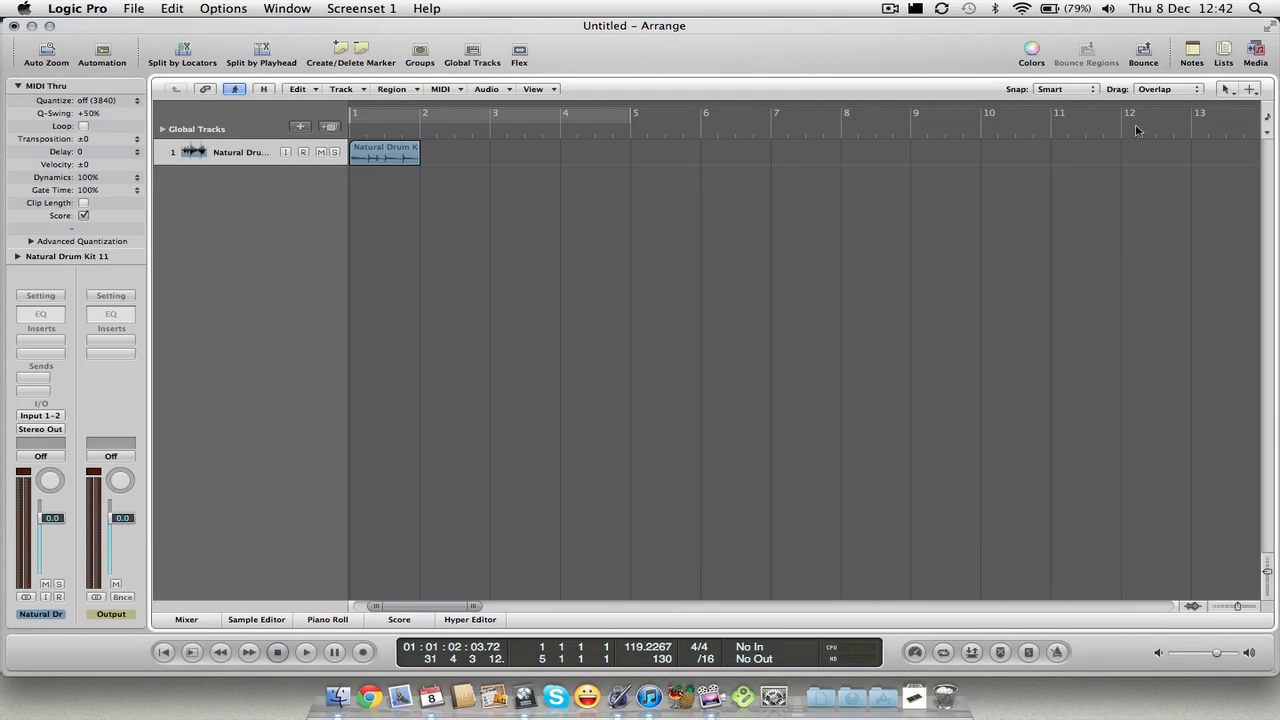
mouse_move(1218, 108)
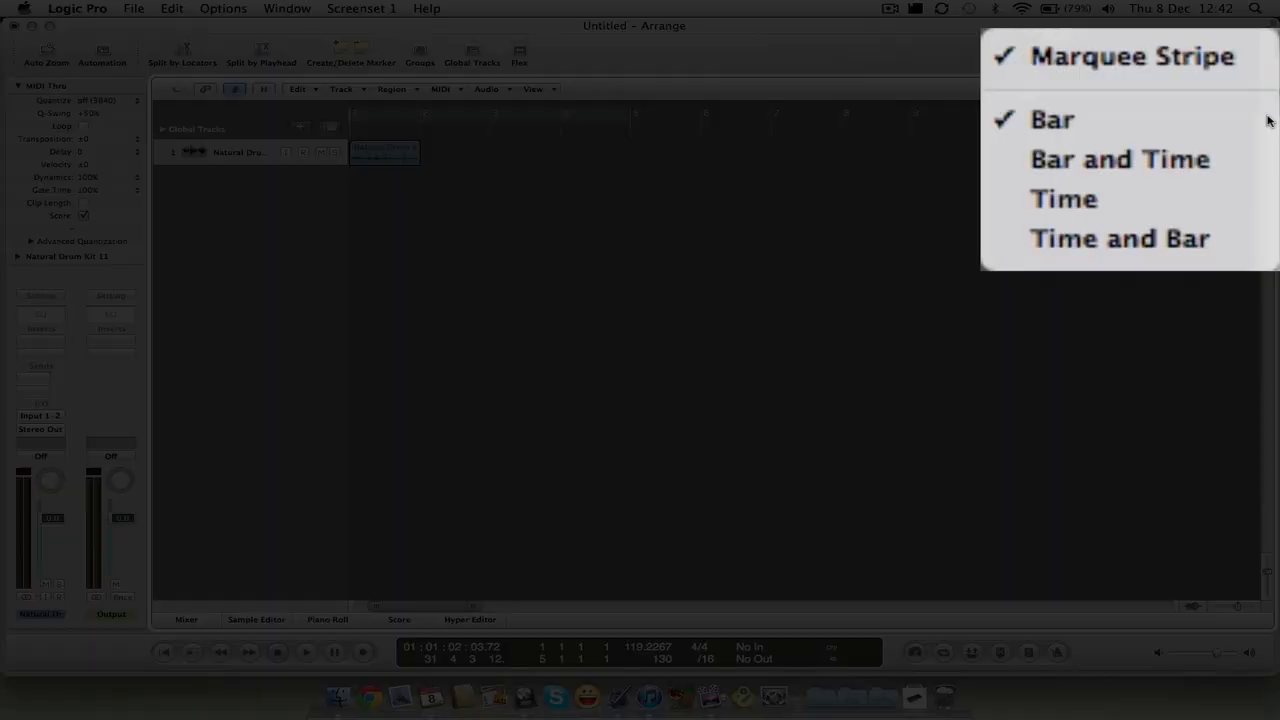
mouse_move(1120, 120)
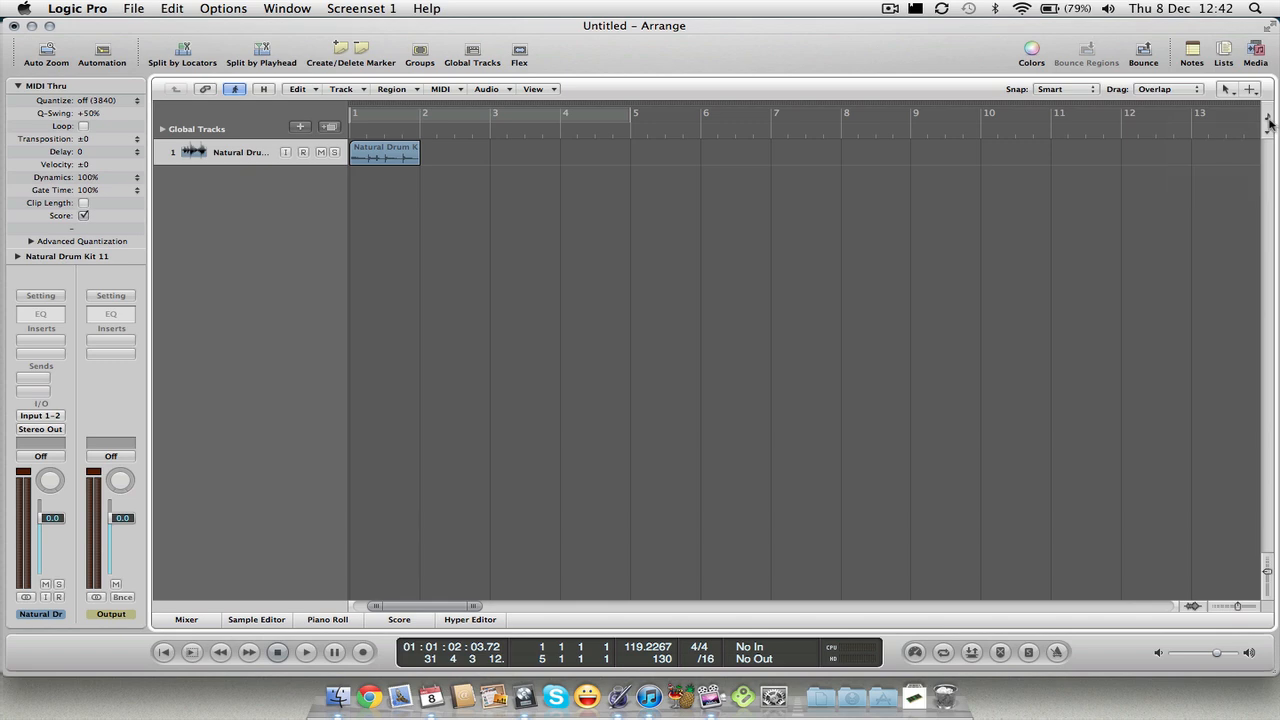
- Switch the ruler display to Bar and Time, then reopen its choices for Time and Bar
click(1268, 120)
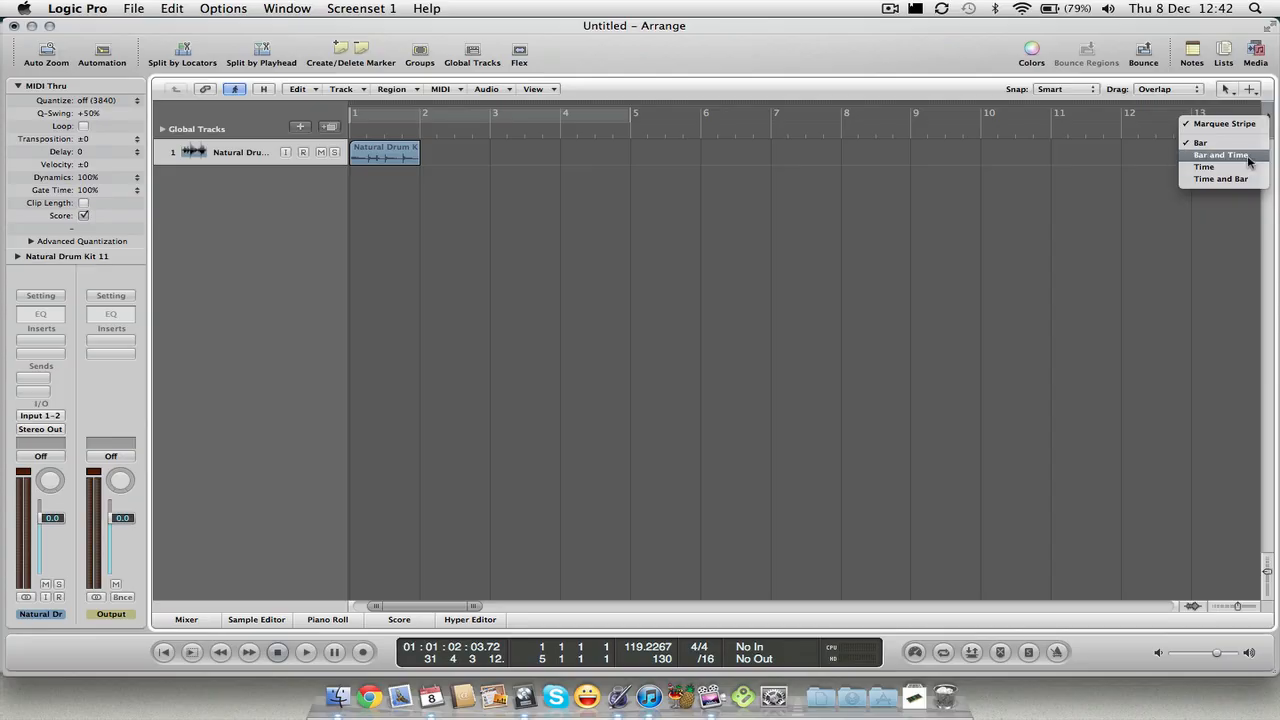
click(1208, 154)
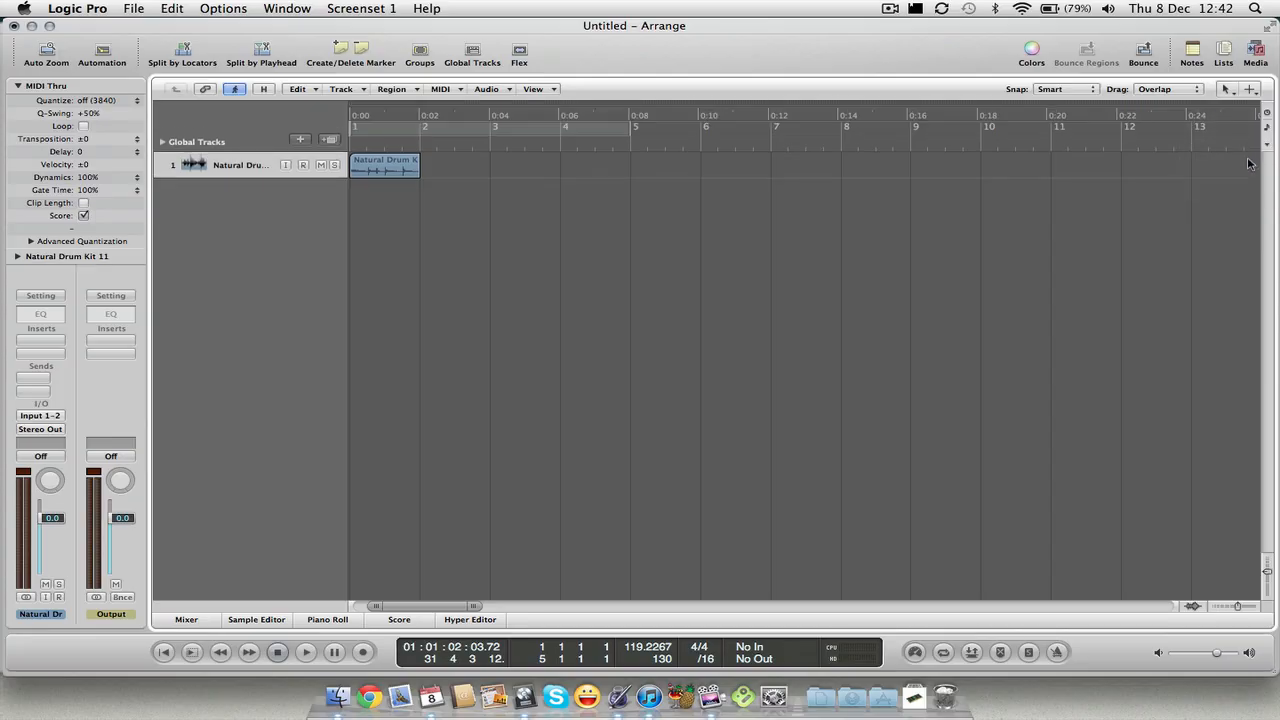
mouse_move(600, 140)
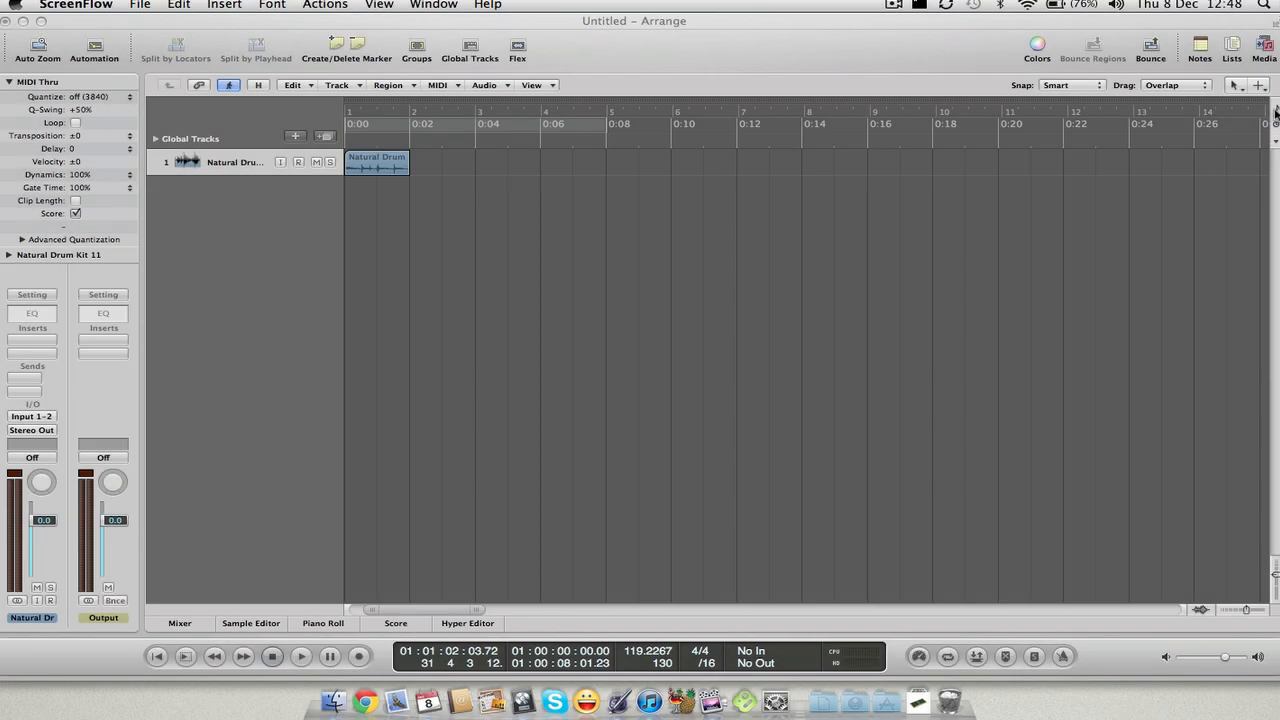
click(1260, 112)
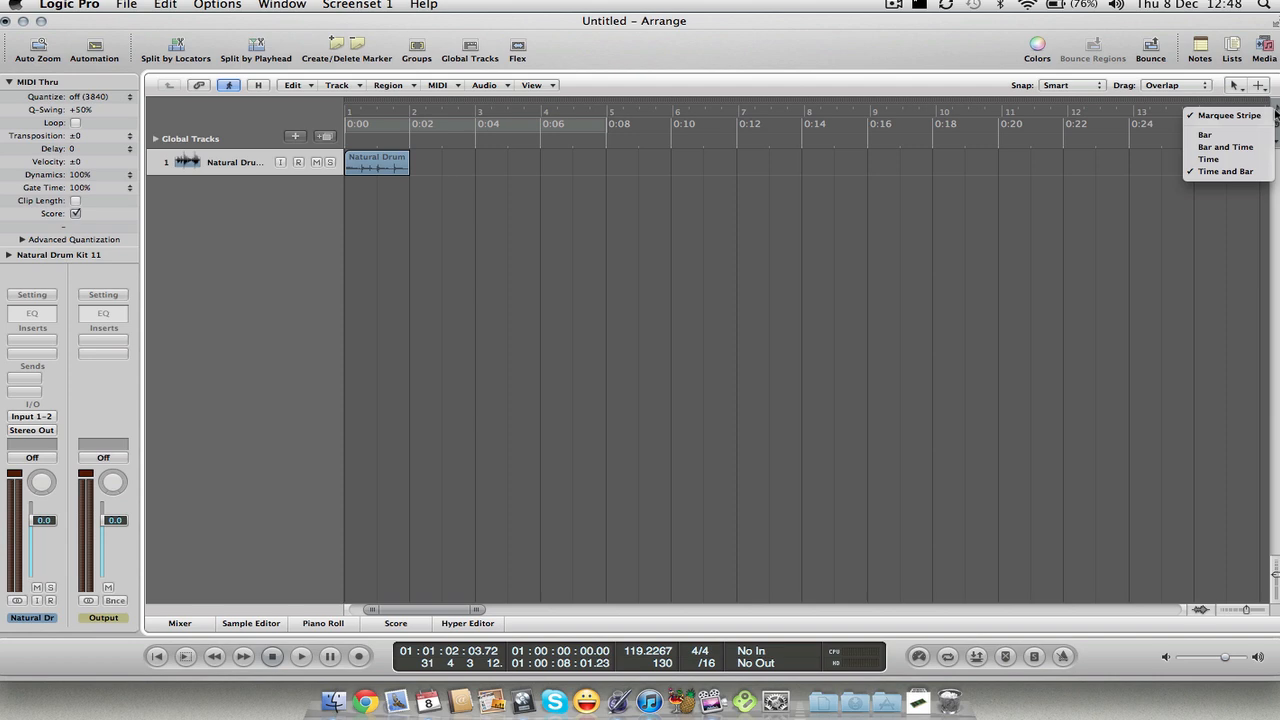
mouse_move(1096, 146)
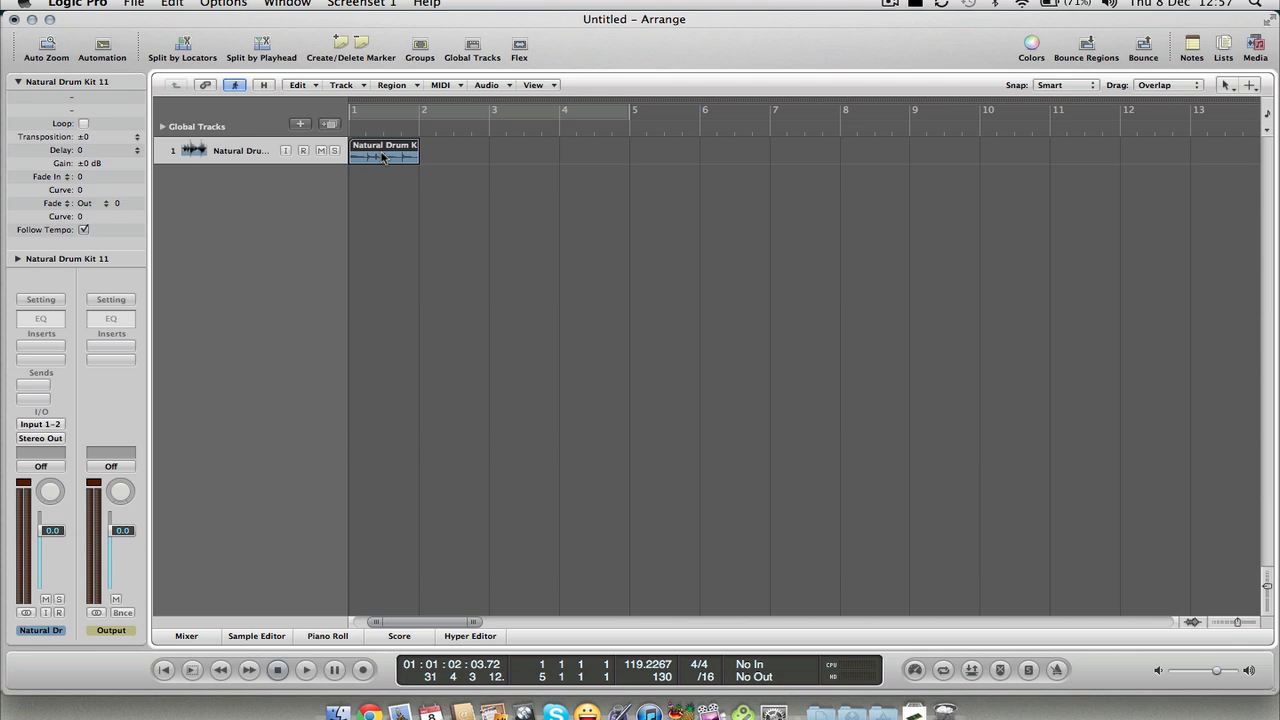
mouse_move(308, 216)
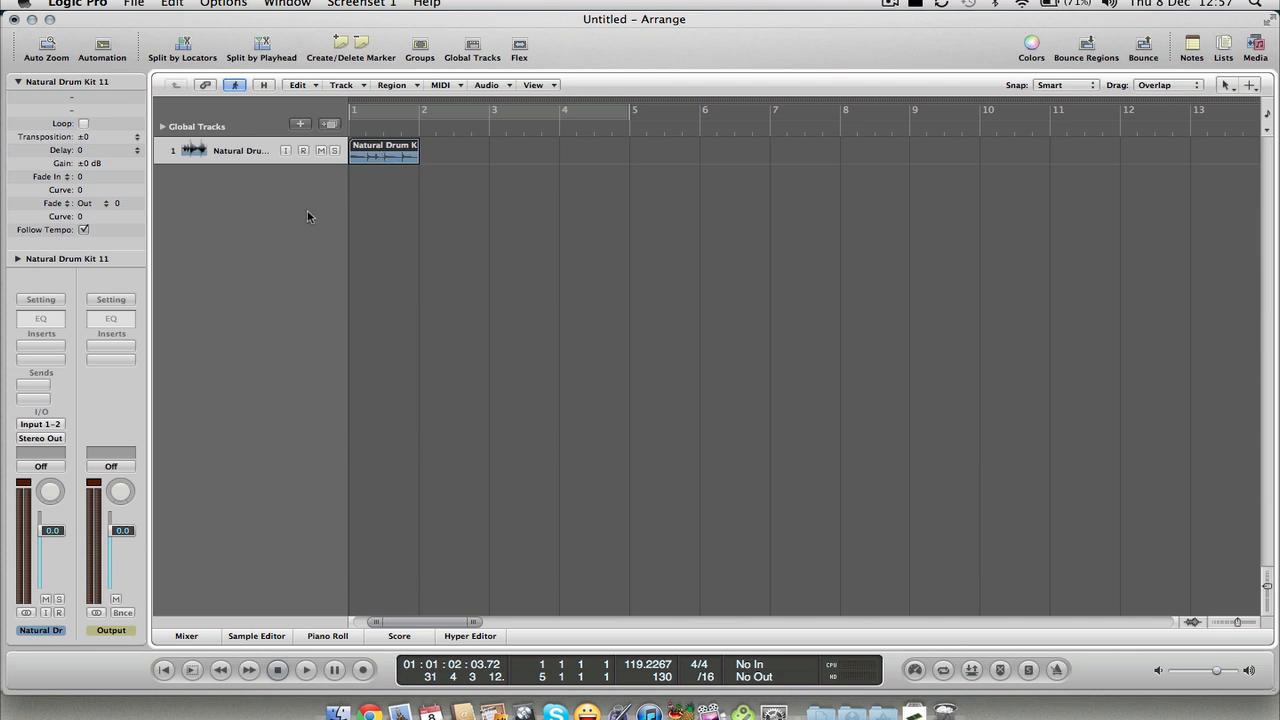
mouse_move(324, 204)
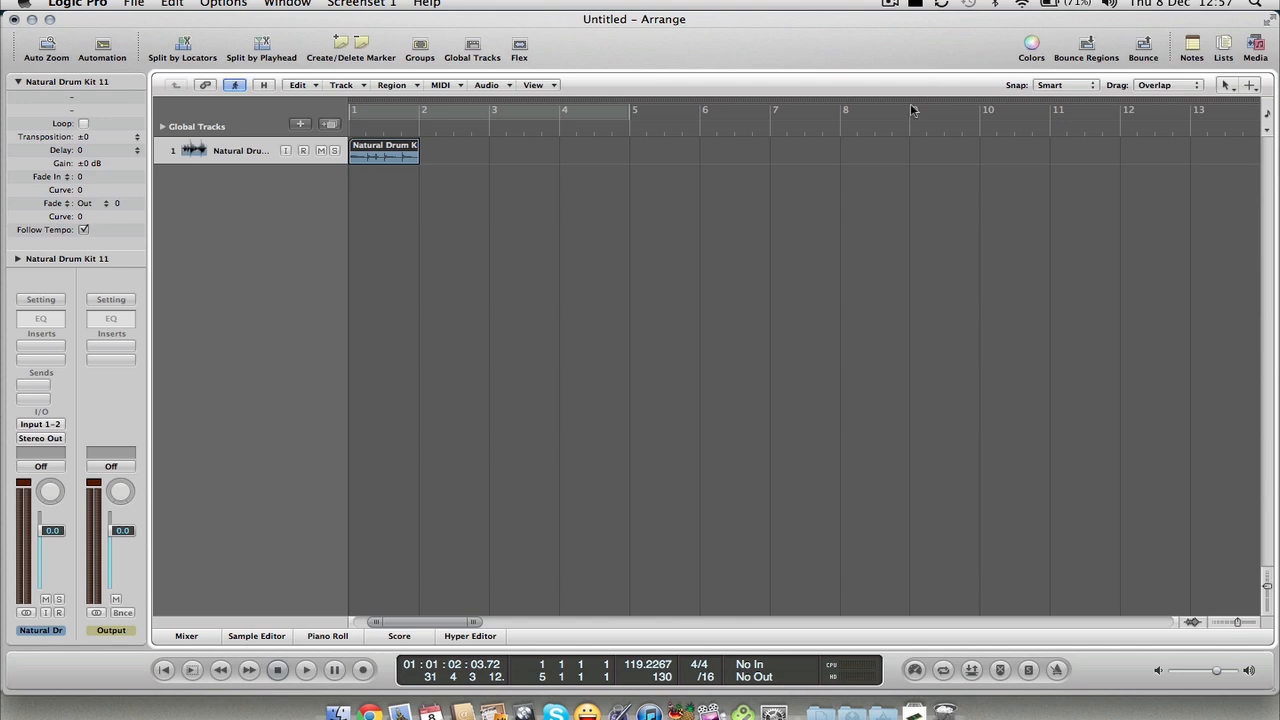
mouse_move(898, 88)
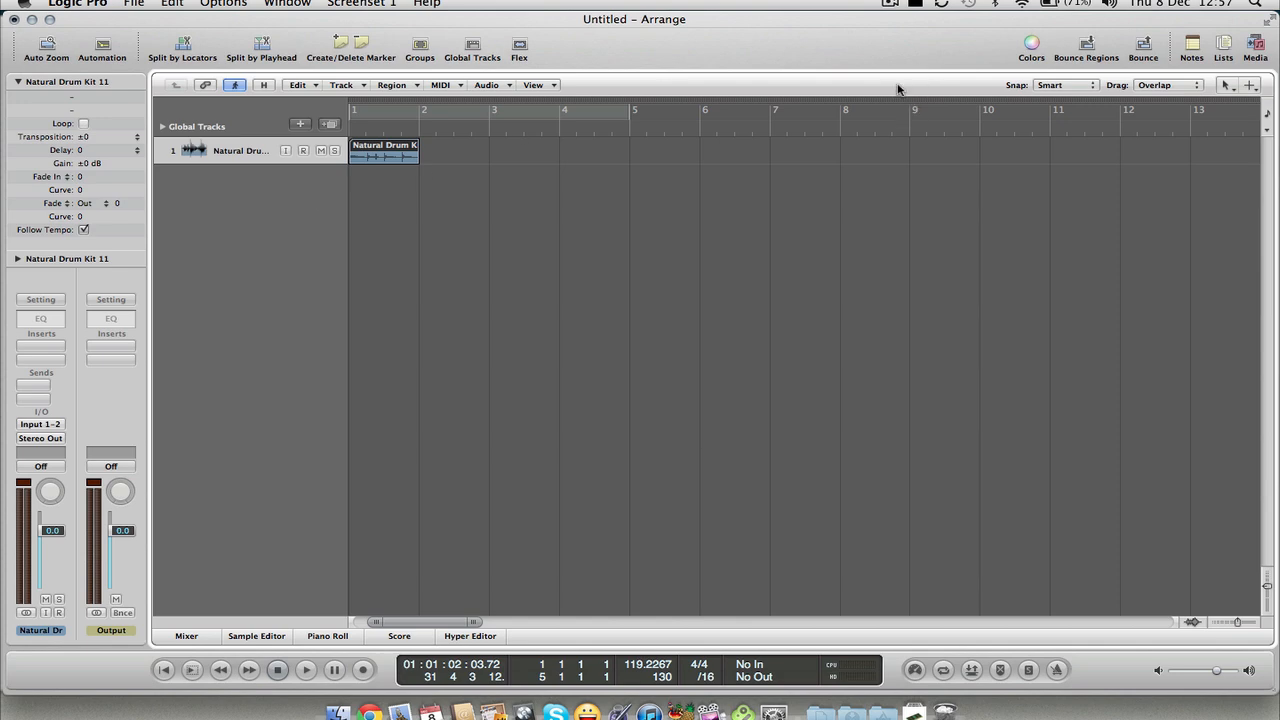
click(1064, 84)
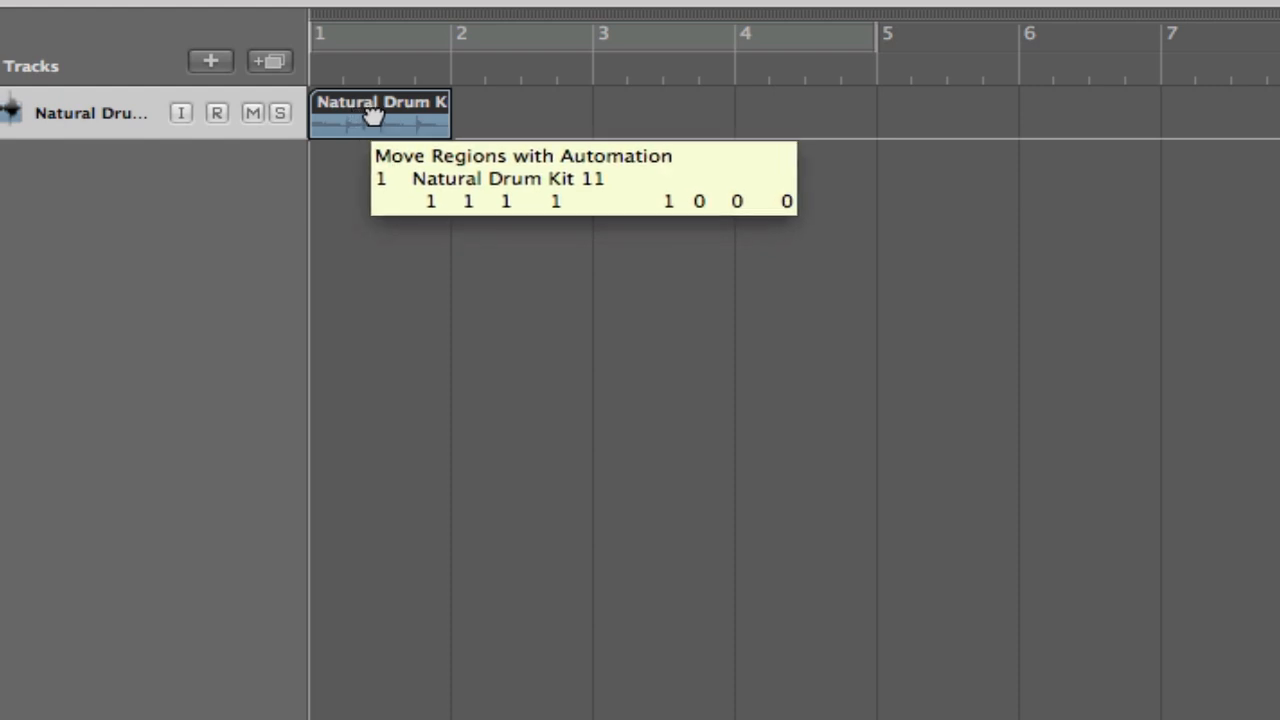
drag(380, 112, 384, 114)
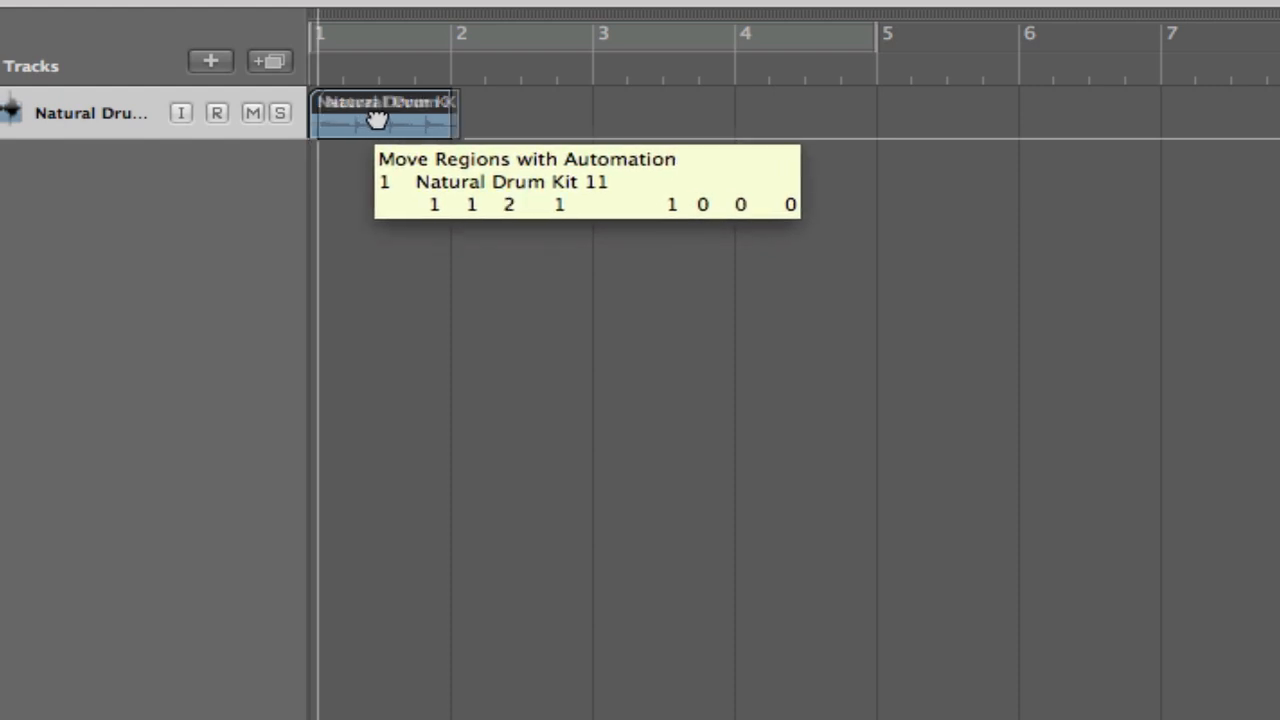
drag(380, 112, 356, 112)
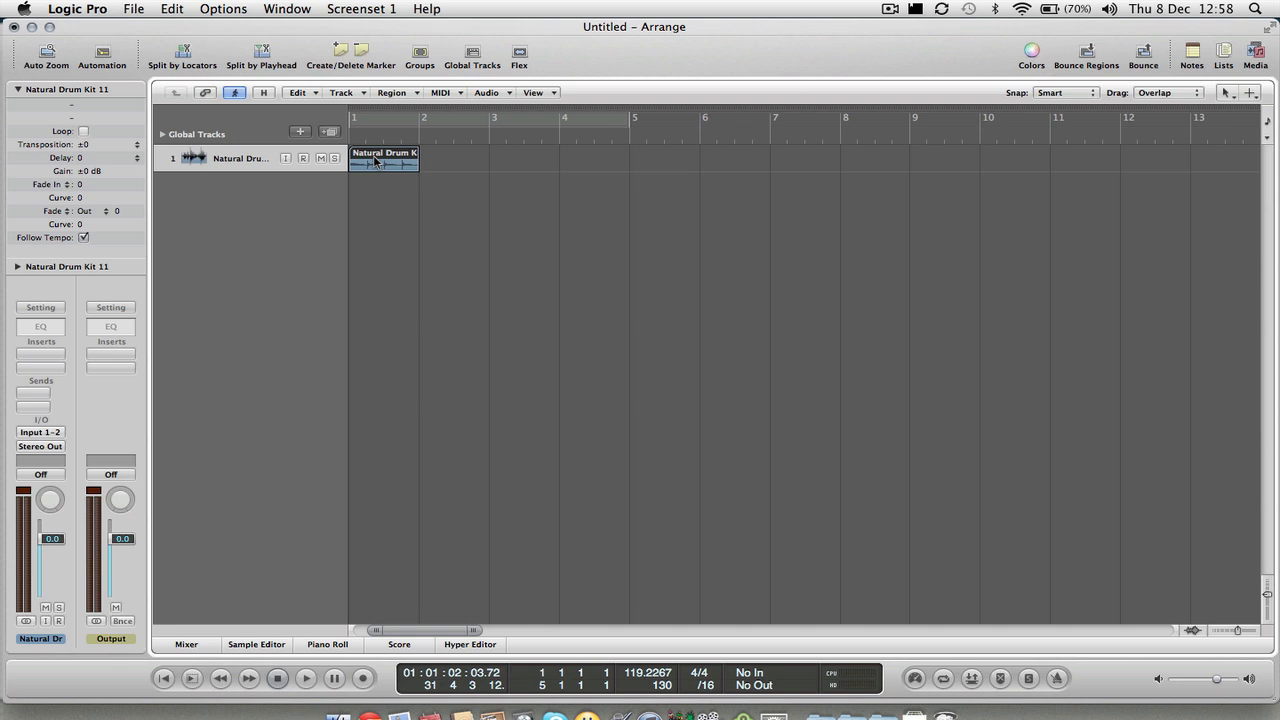
mouse_move(1040, 108)
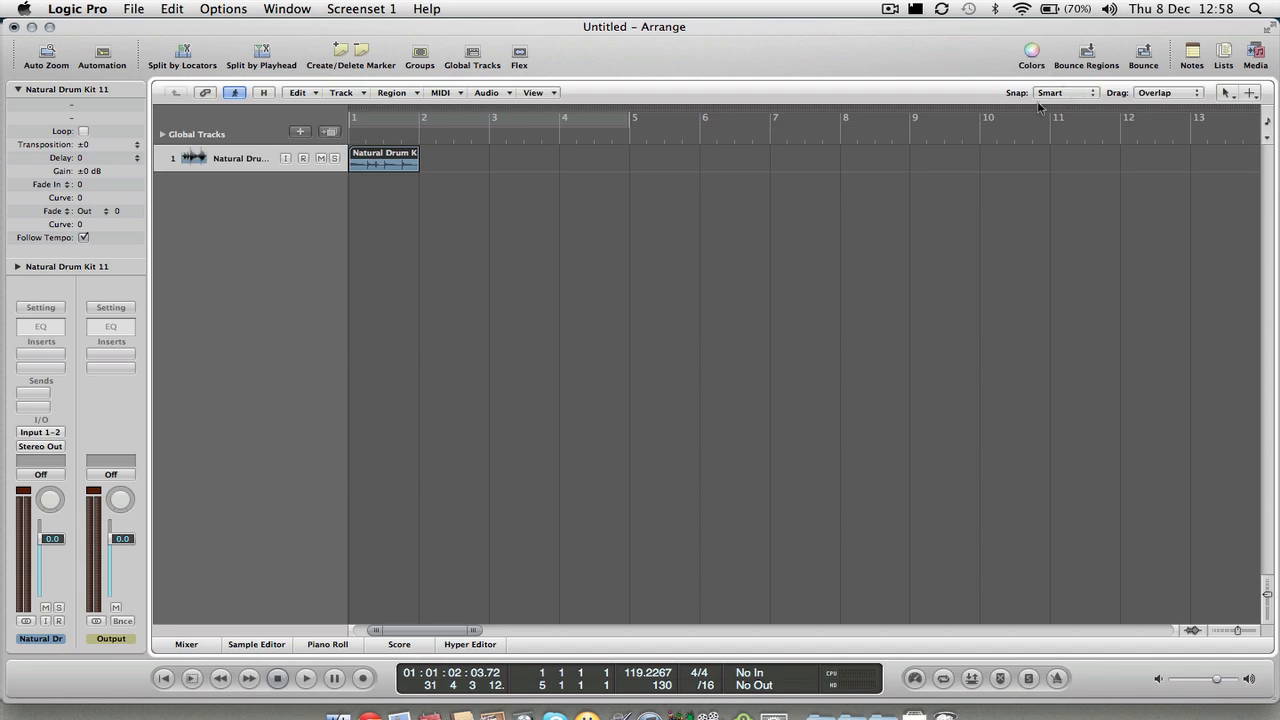
click(1064, 92)
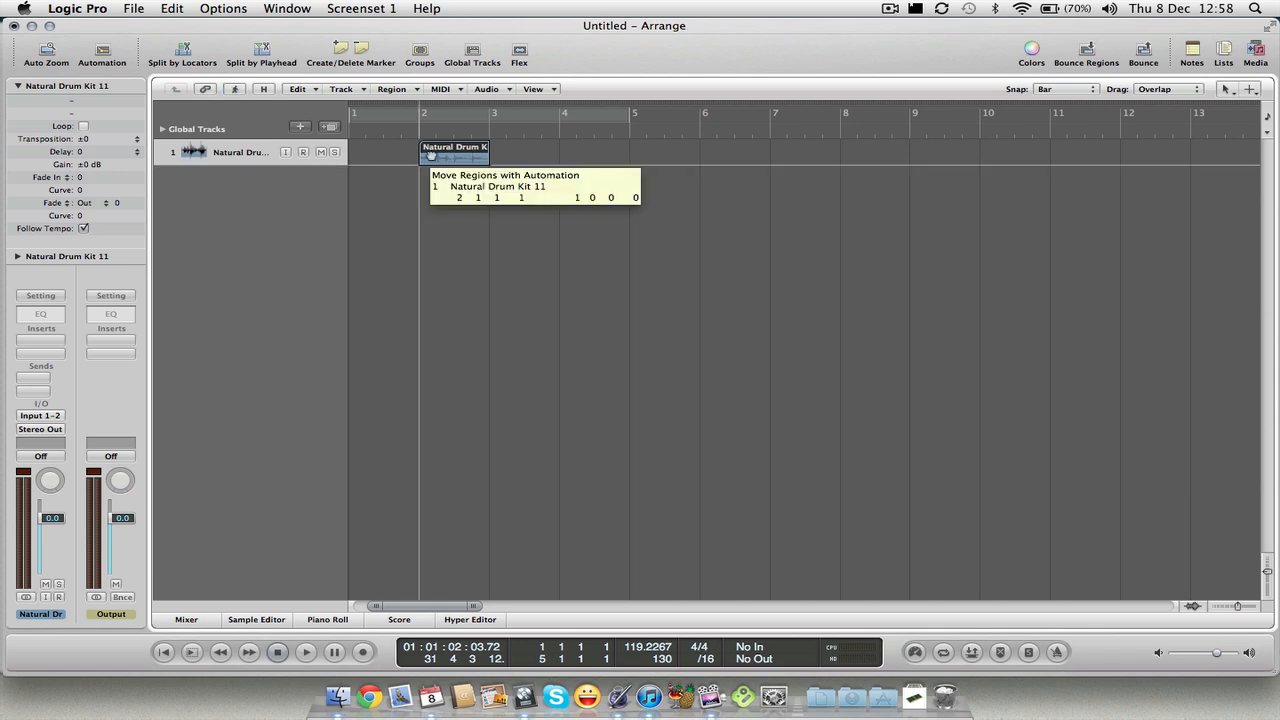
drag(456, 156, 384, 156)
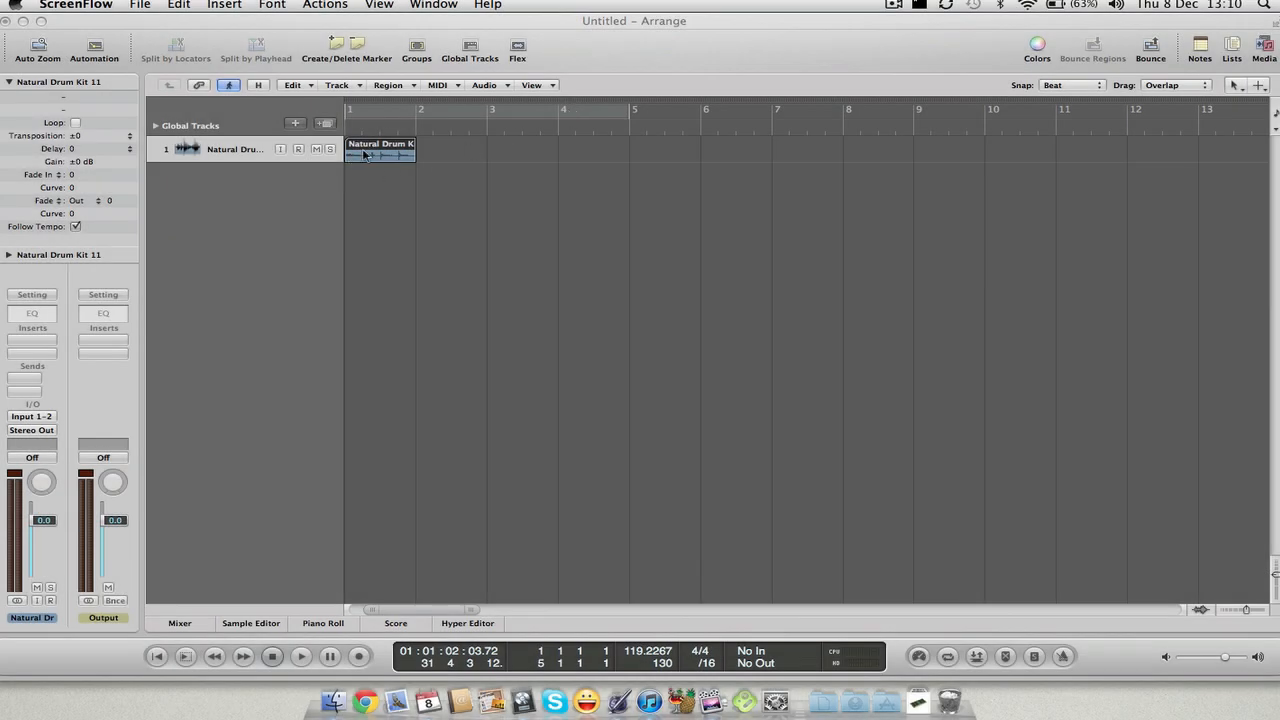
drag(390, 156, 384, 158)
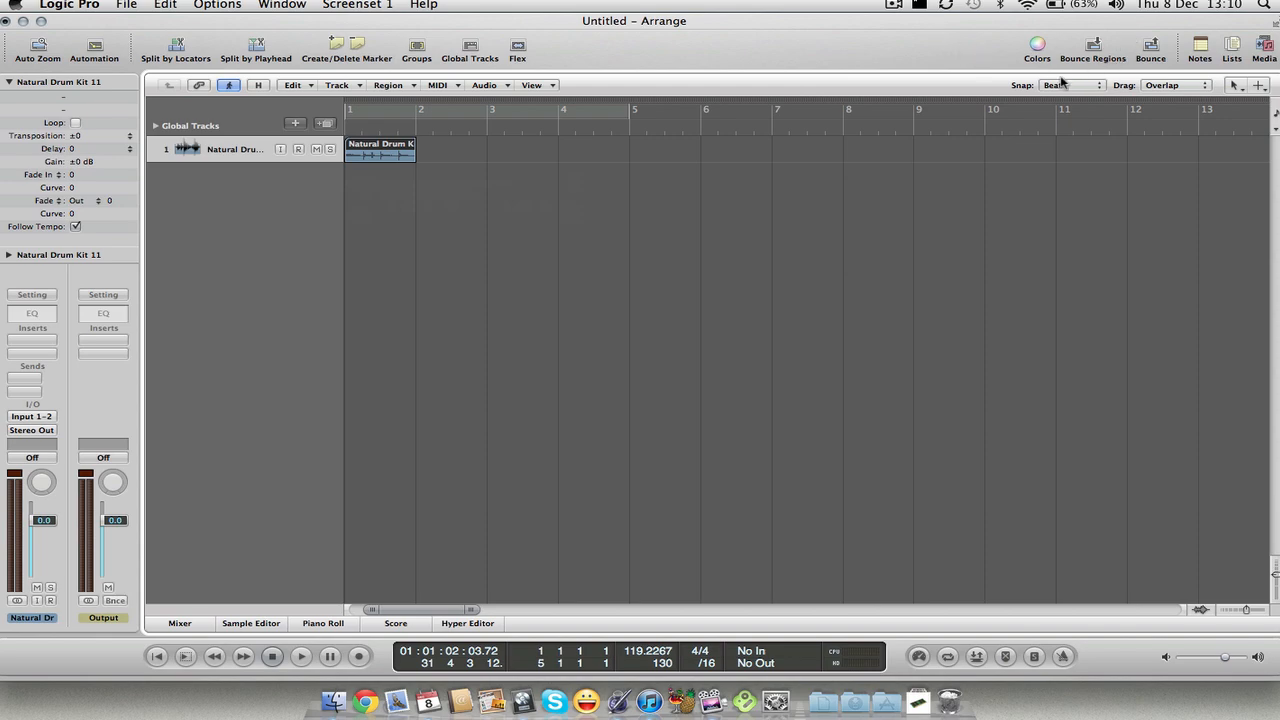
click(1070, 84)
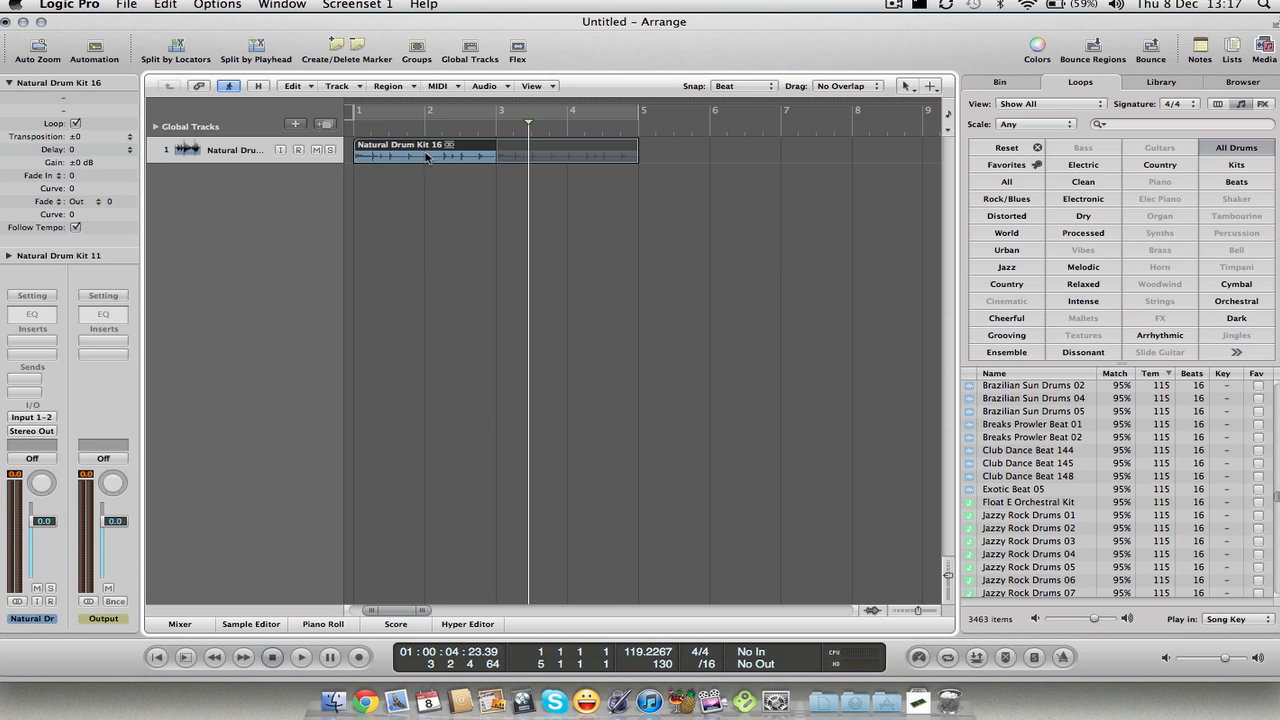
mouse_move(532, 136)
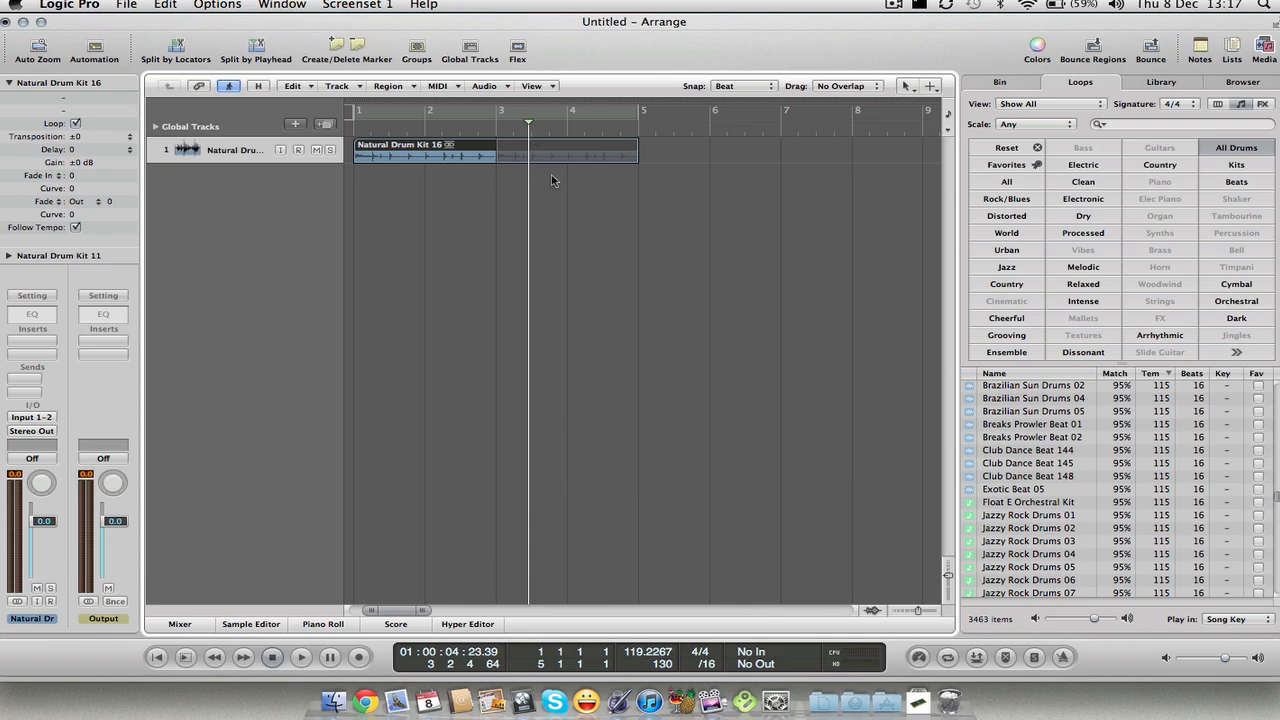
- Drag the drum region's loop handle so its repeats extend out to bar 5
drag(636, 152, 608, 152)
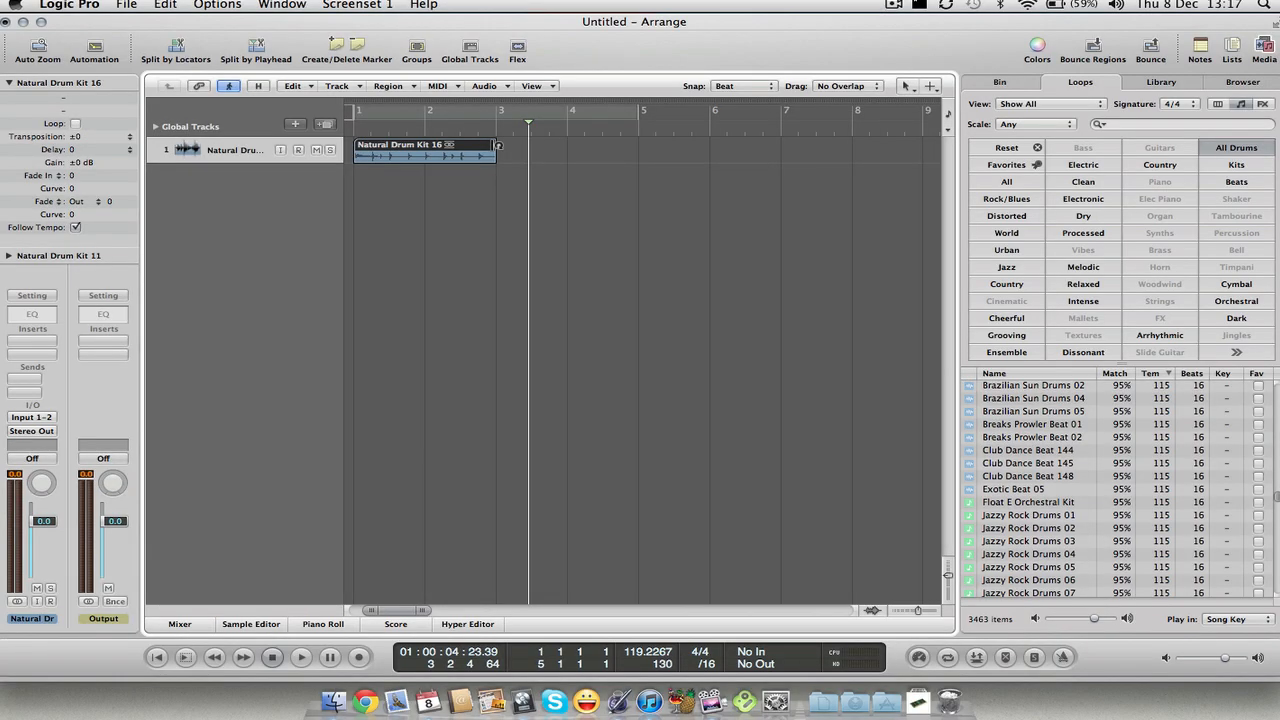
drag(496, 150, 584, 150)
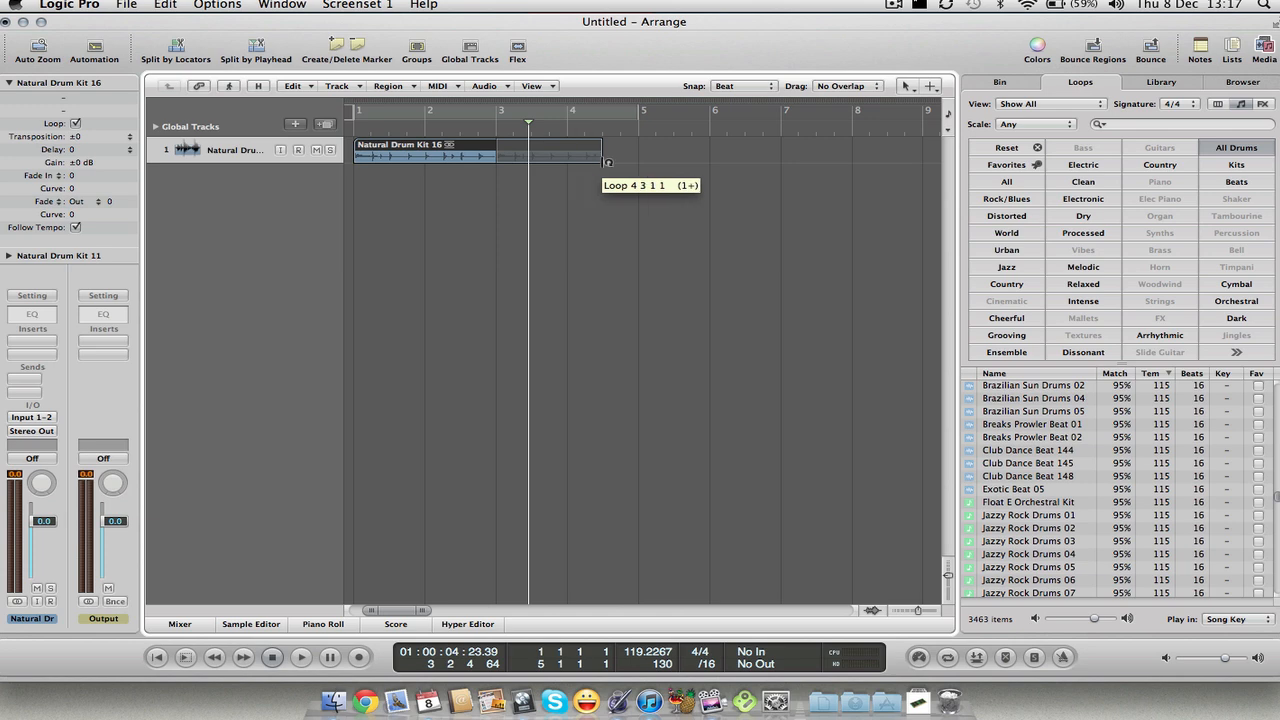
drag(608, 162, 660, 162)
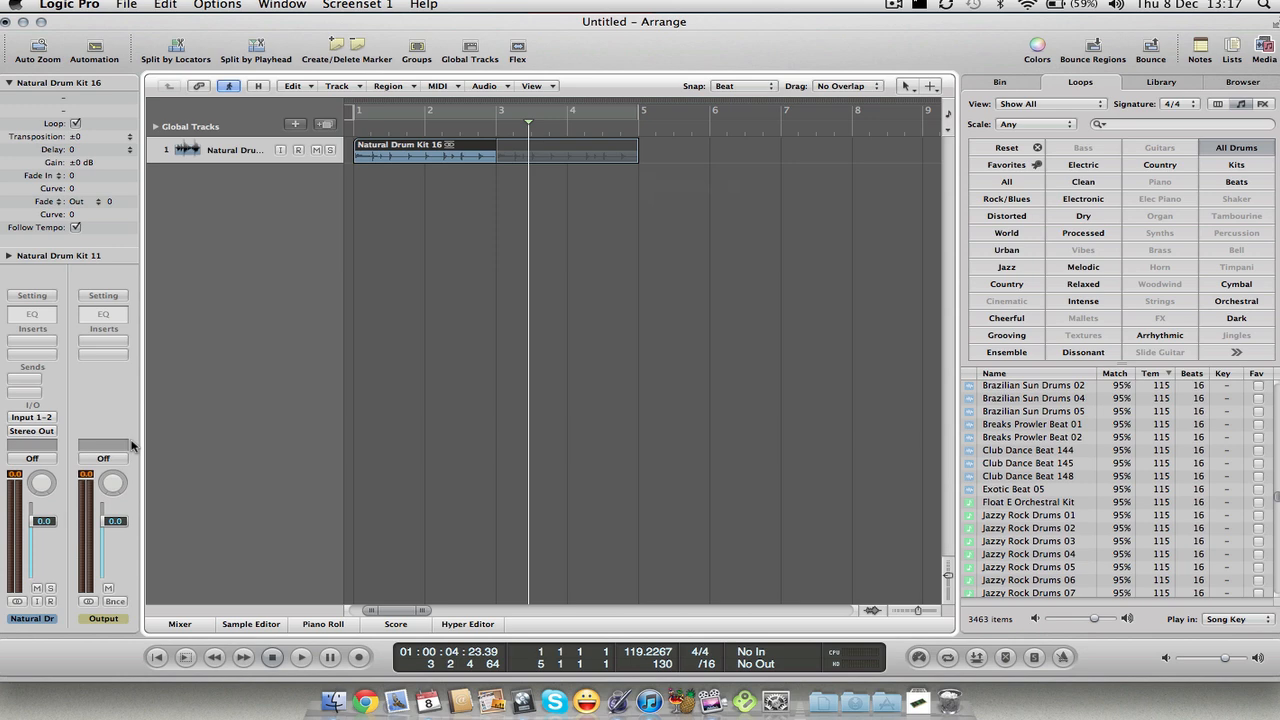
mouse_move(168, 656)
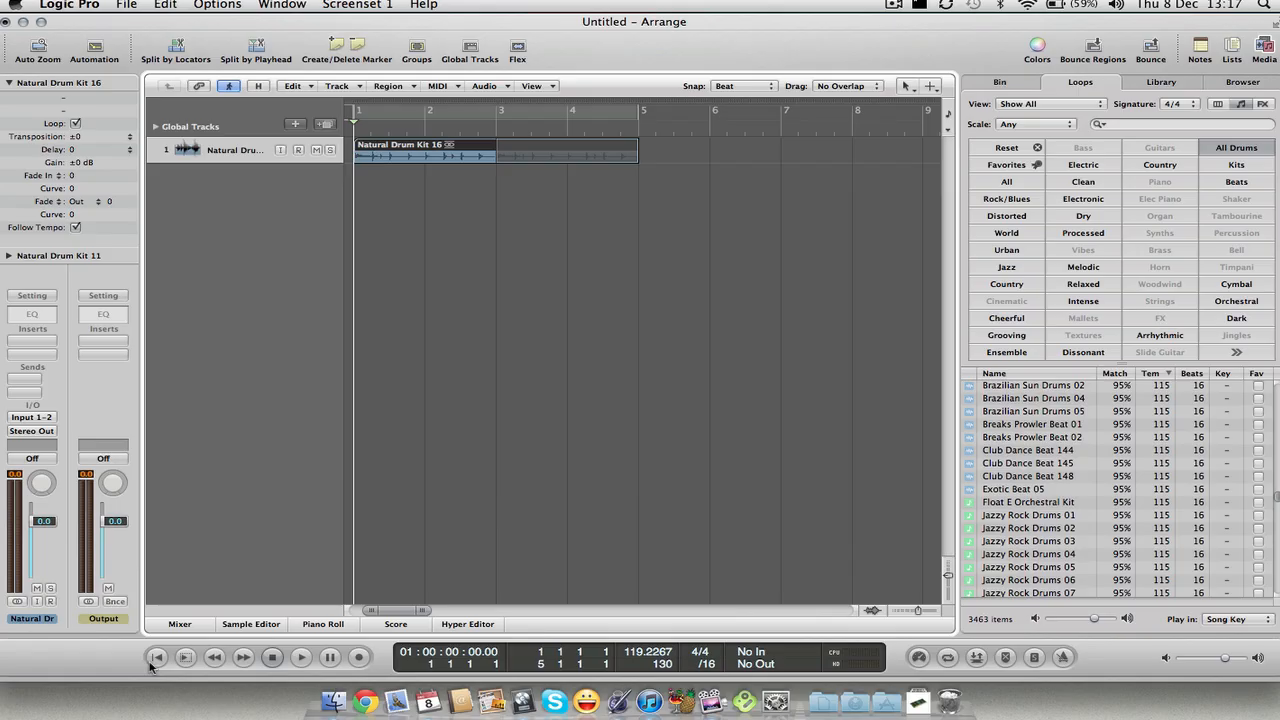
click(300, 656)
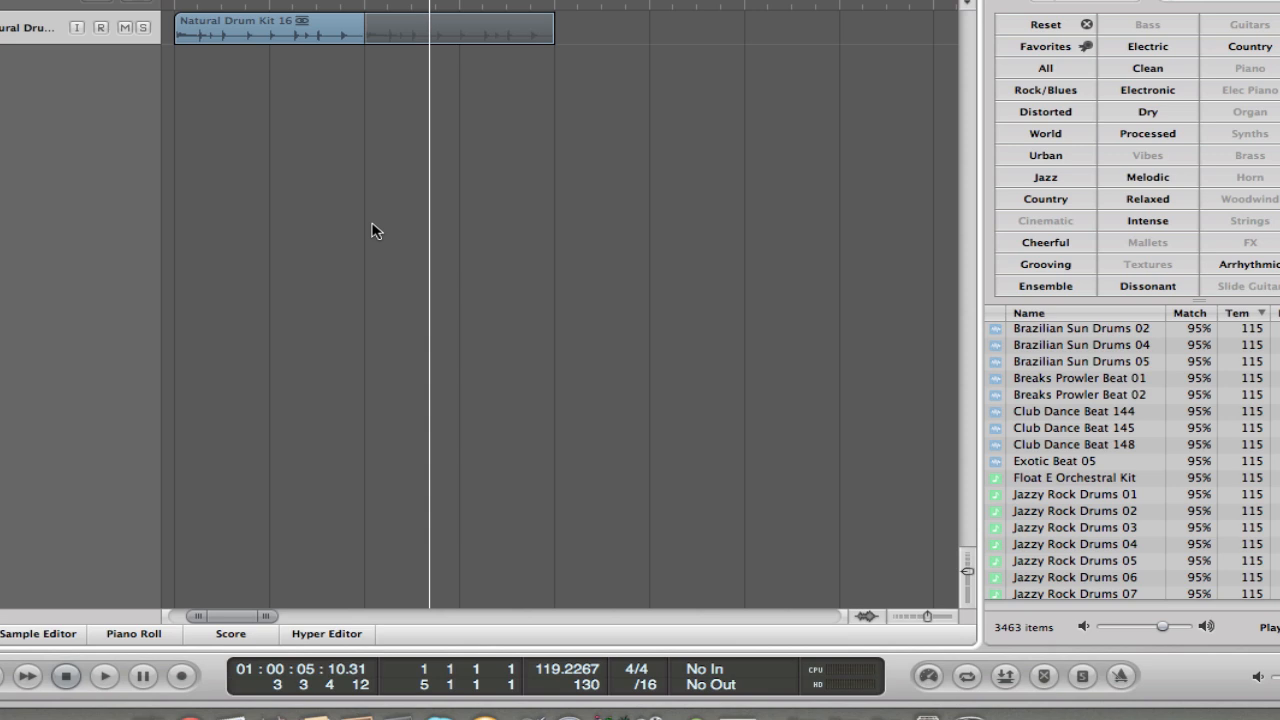
mouse_move(488, 688)
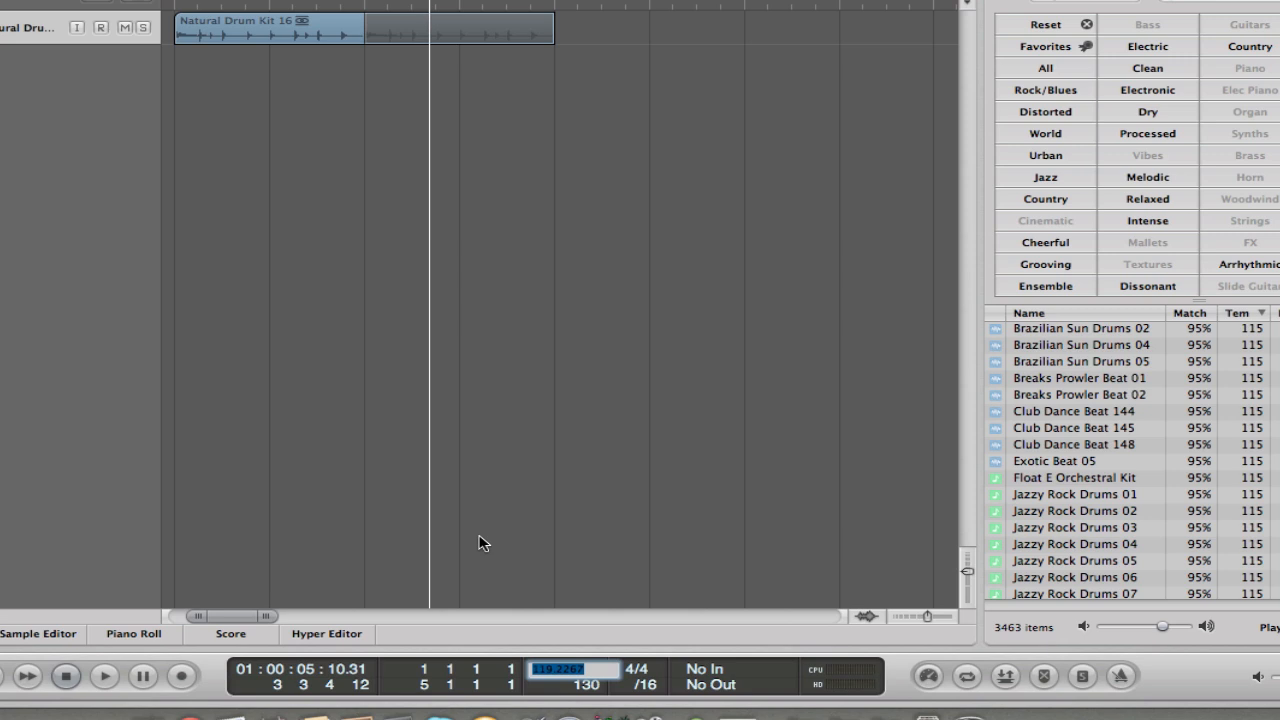
- Enter 100 in the transport tempo field and begin editing it again
text(100.0000)
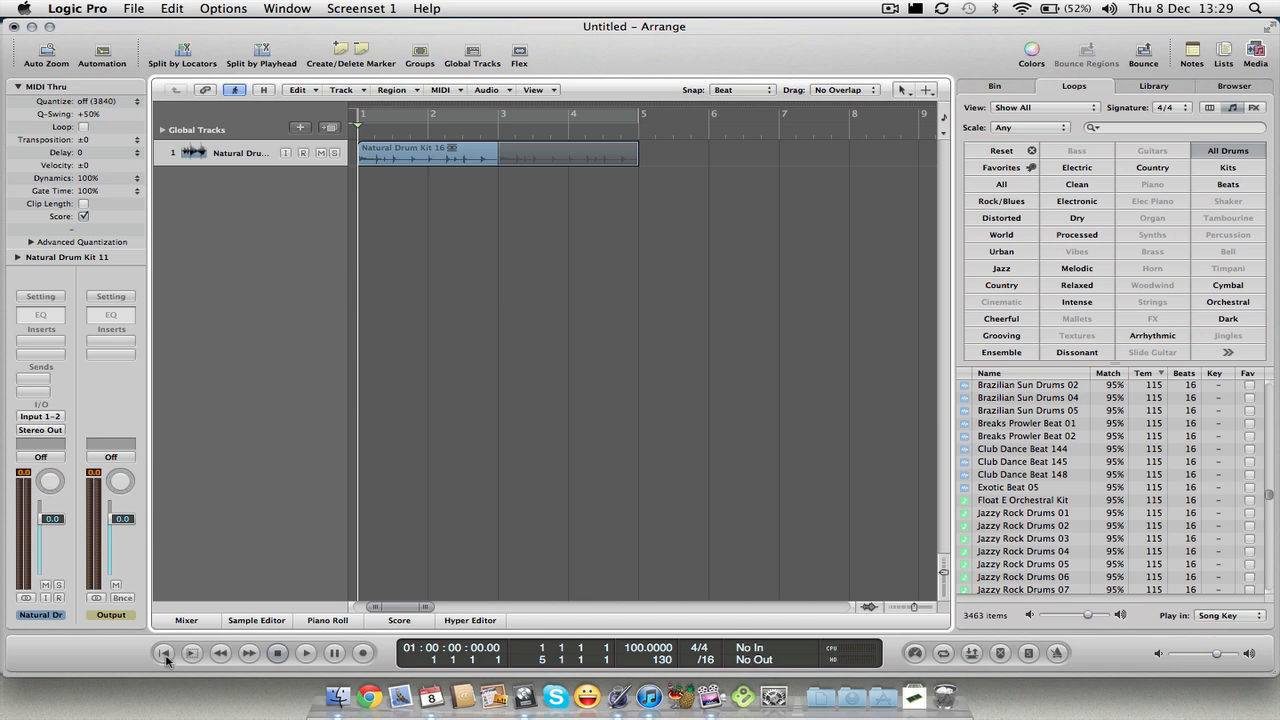
click(304, 652)
text(1)
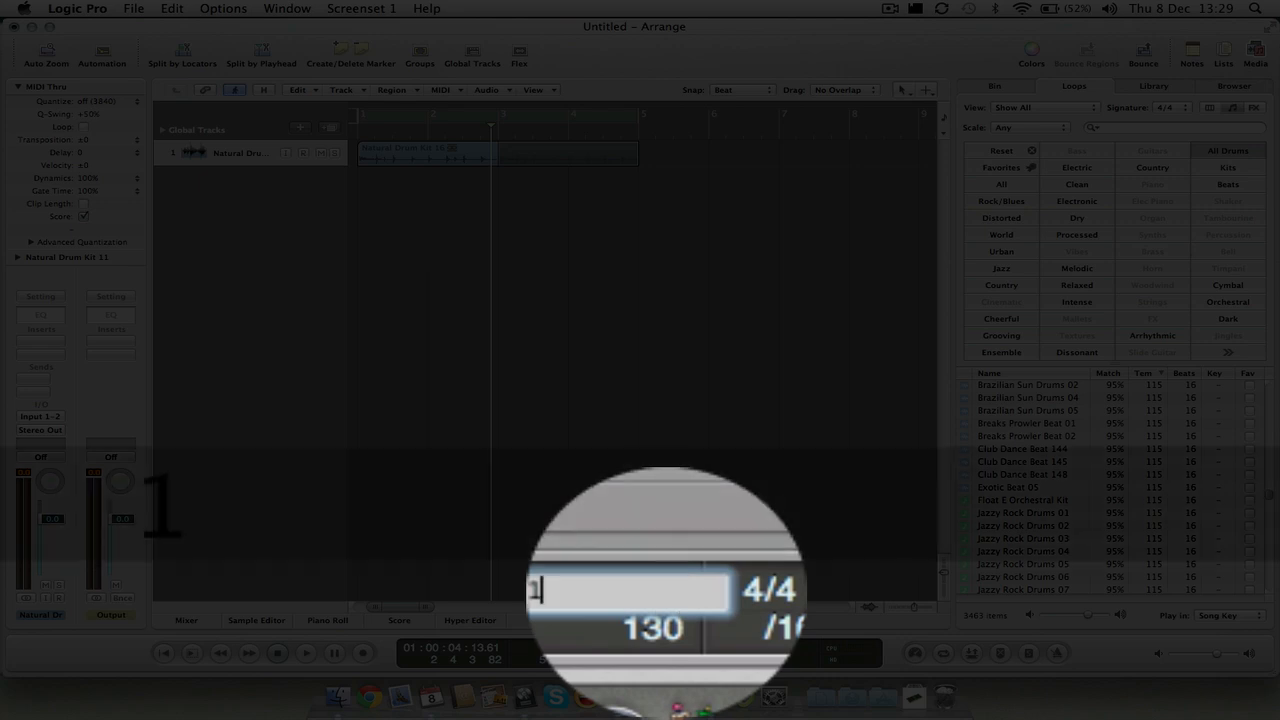
- Set the tempo back to 130 and select the Natural Drum Kit region for deletion
text(30.0000)
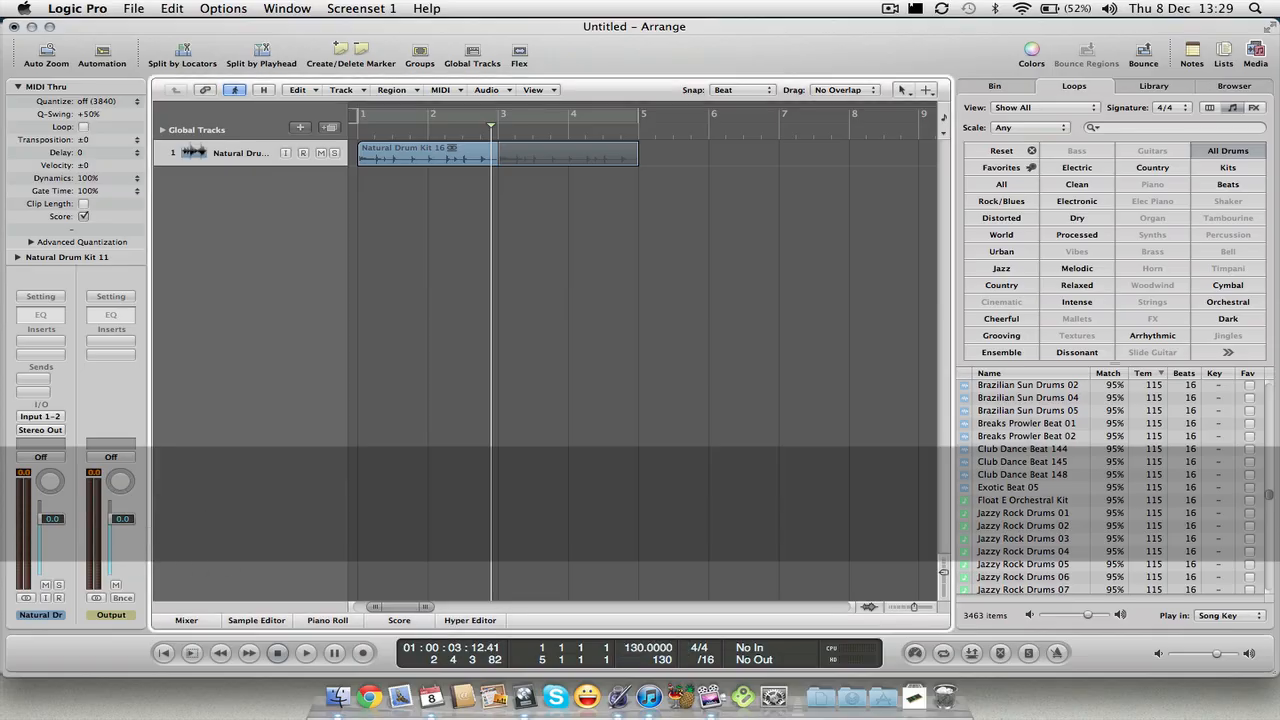
click(304, 652)
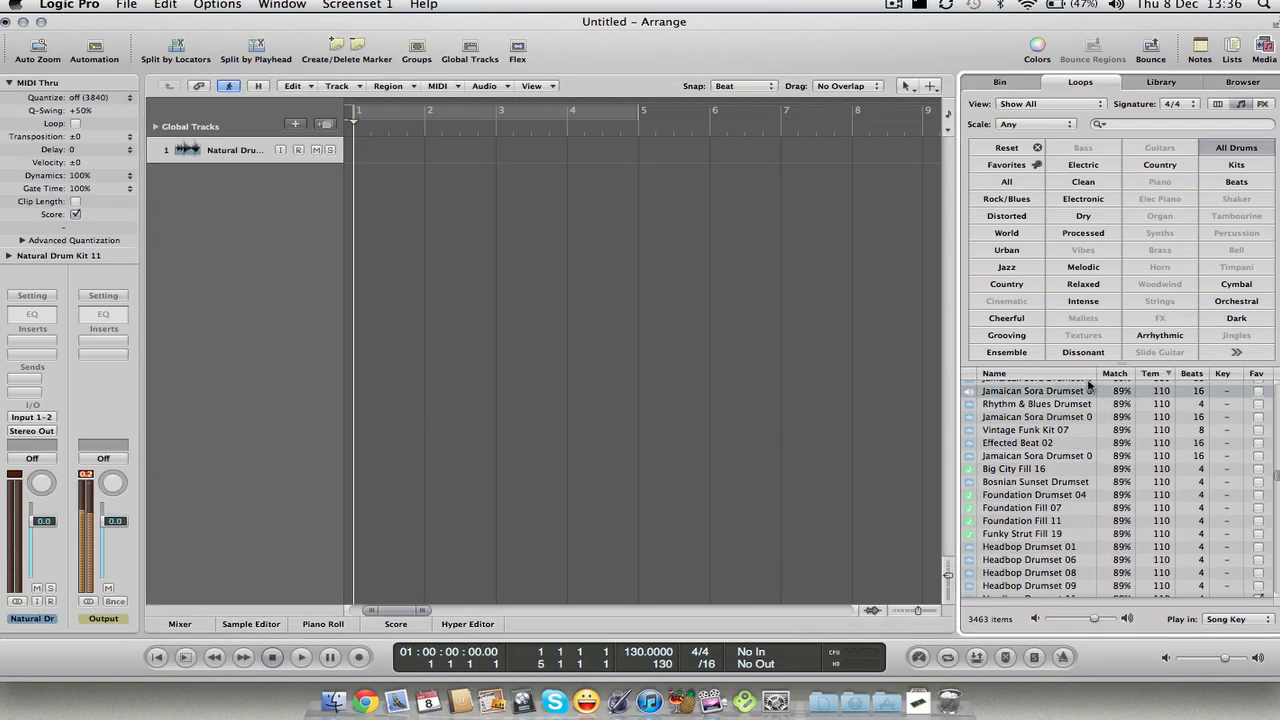
- Drop Jamaican Sora Drumset 06 onto the track and accept importing its ~110 bpm tempo
drag(1036, 390, 444, 190)
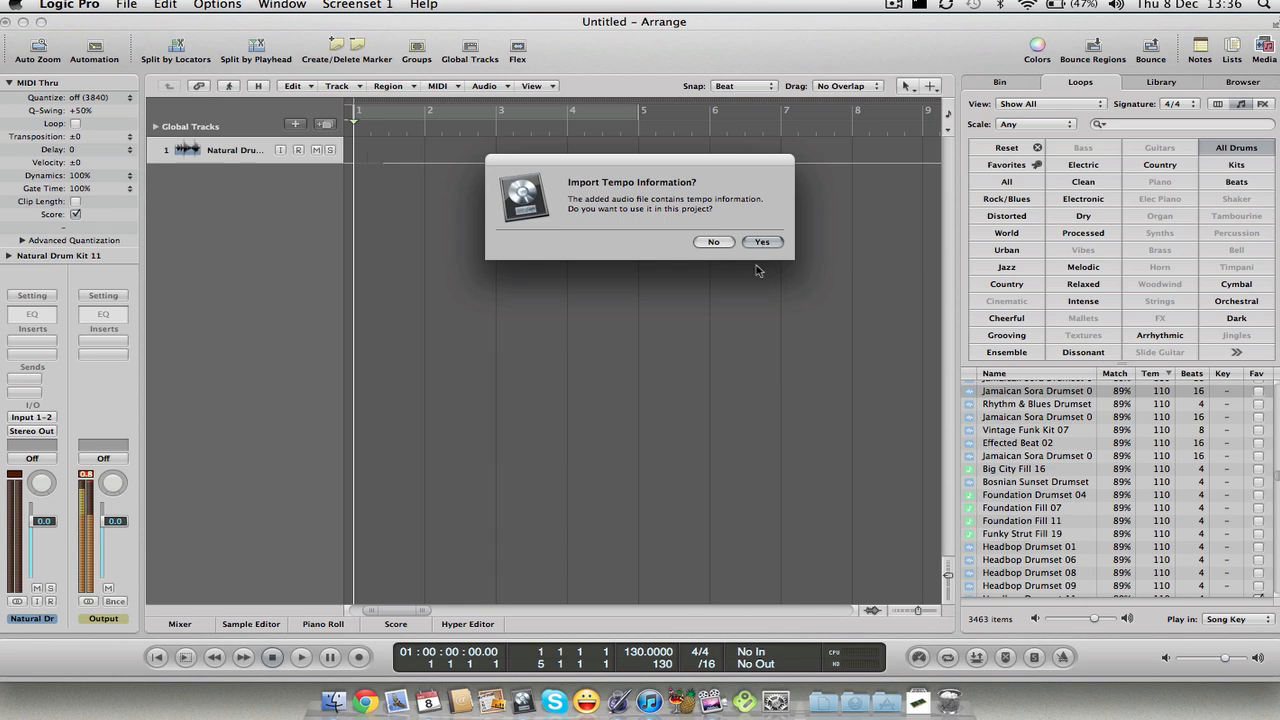
click(762, 240)
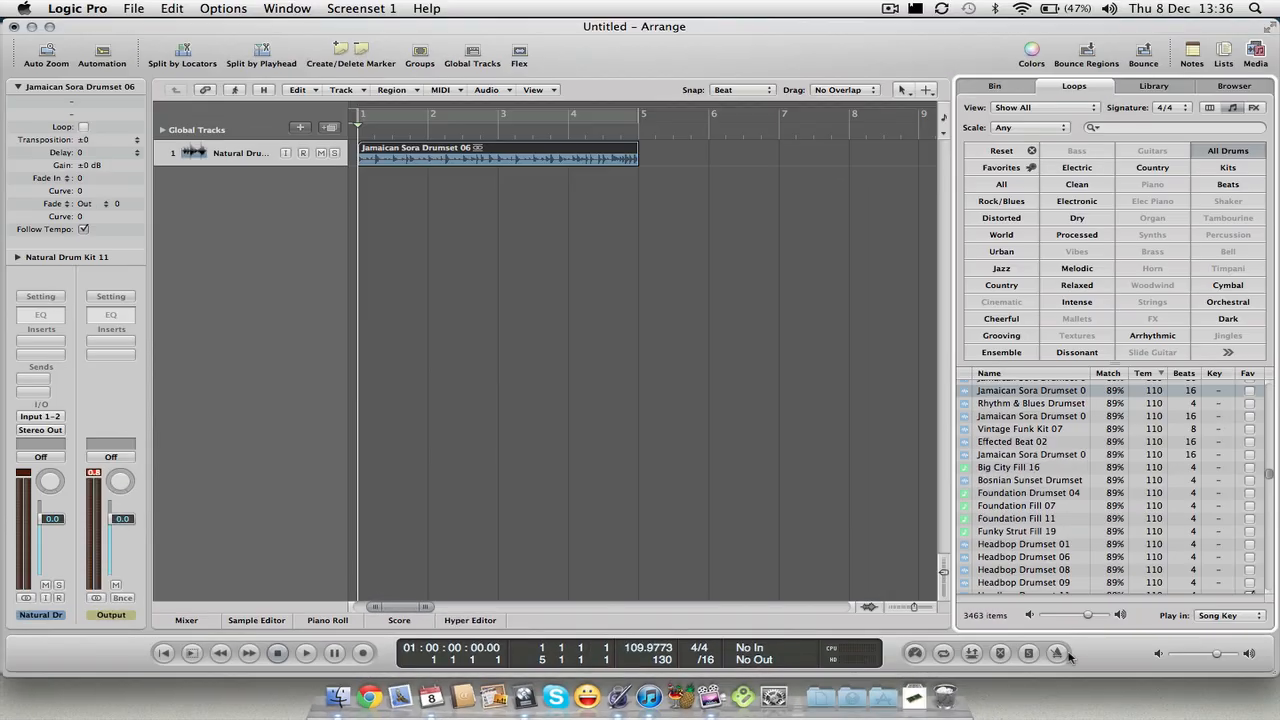
mouse_move(904, 572)
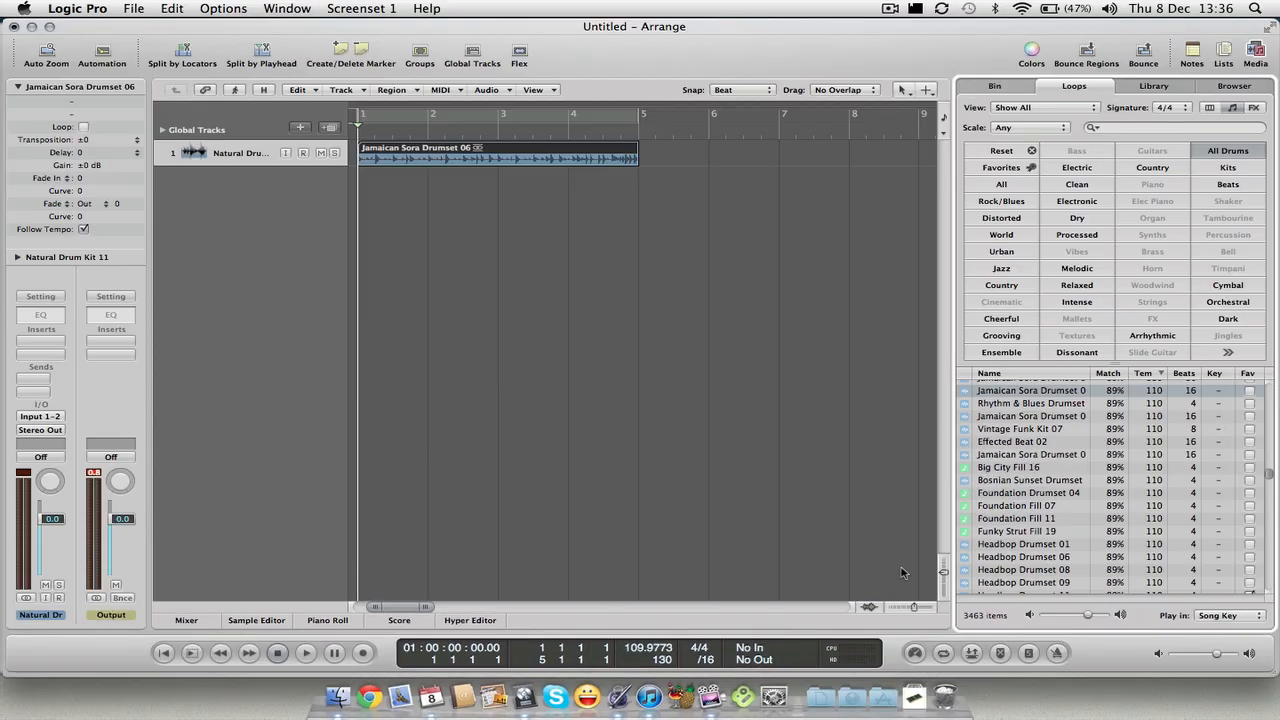
mouse_move(1032, 504)
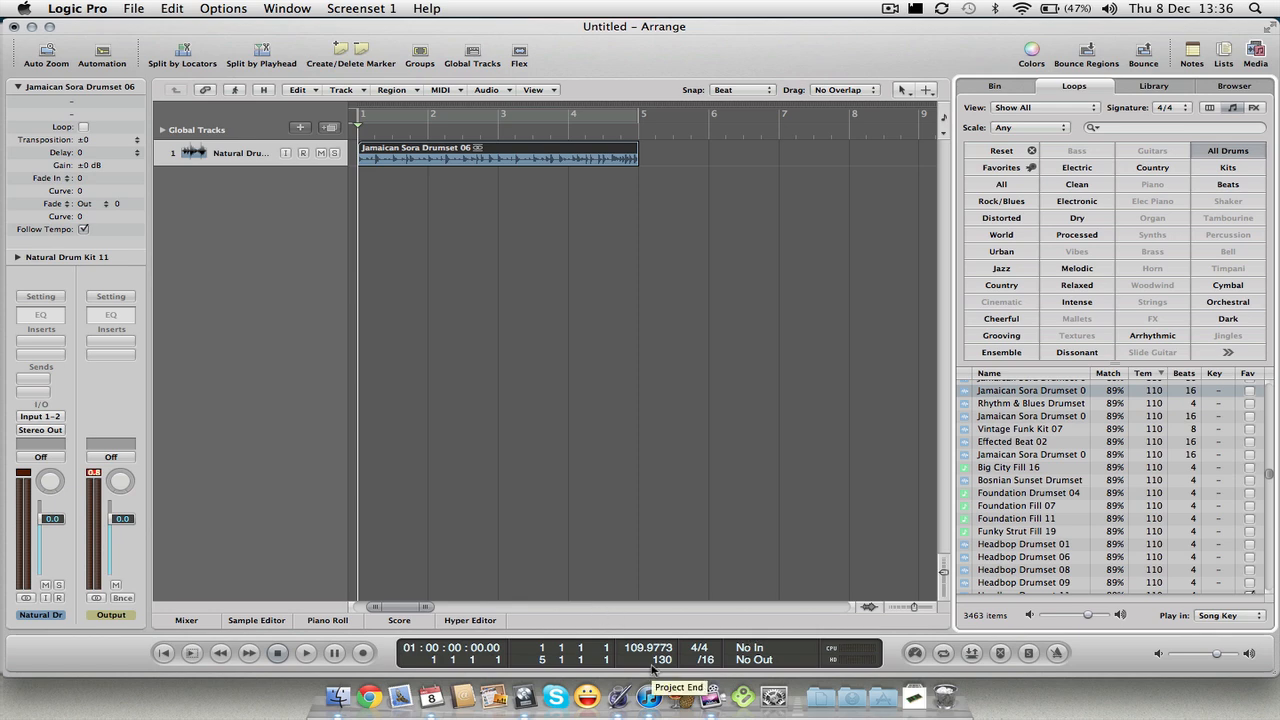
mouse_move(620, 670)
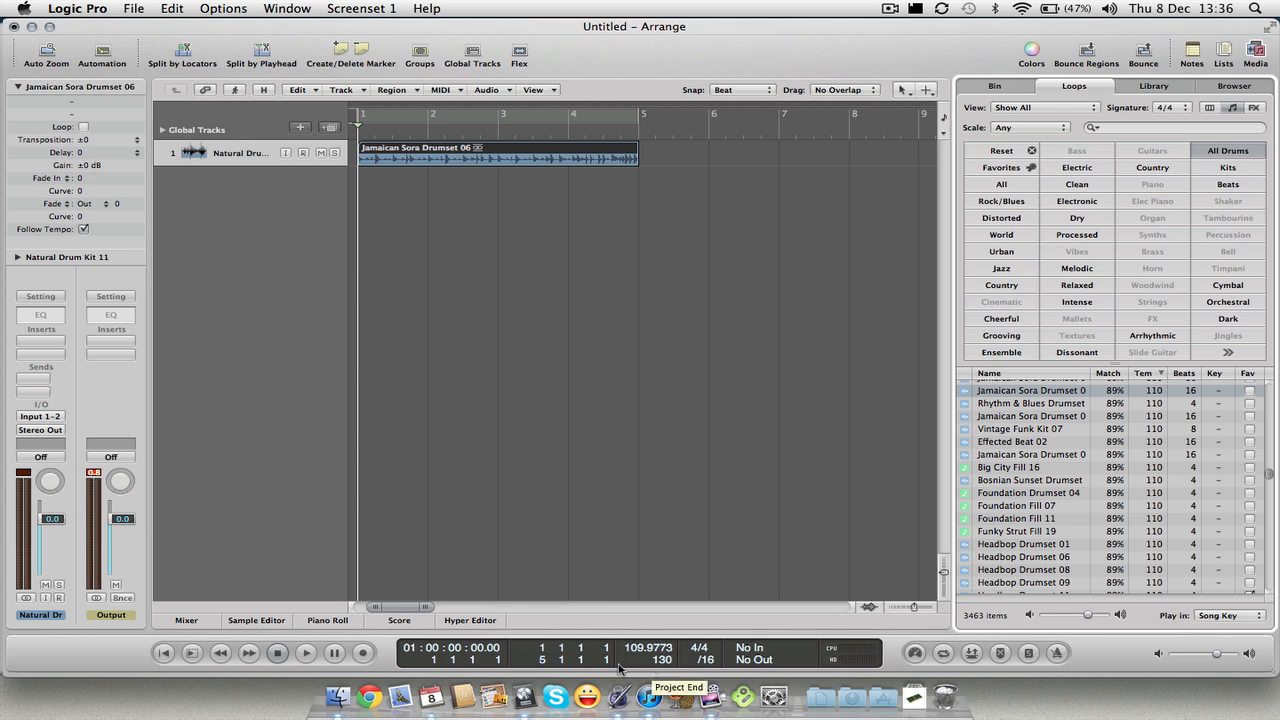